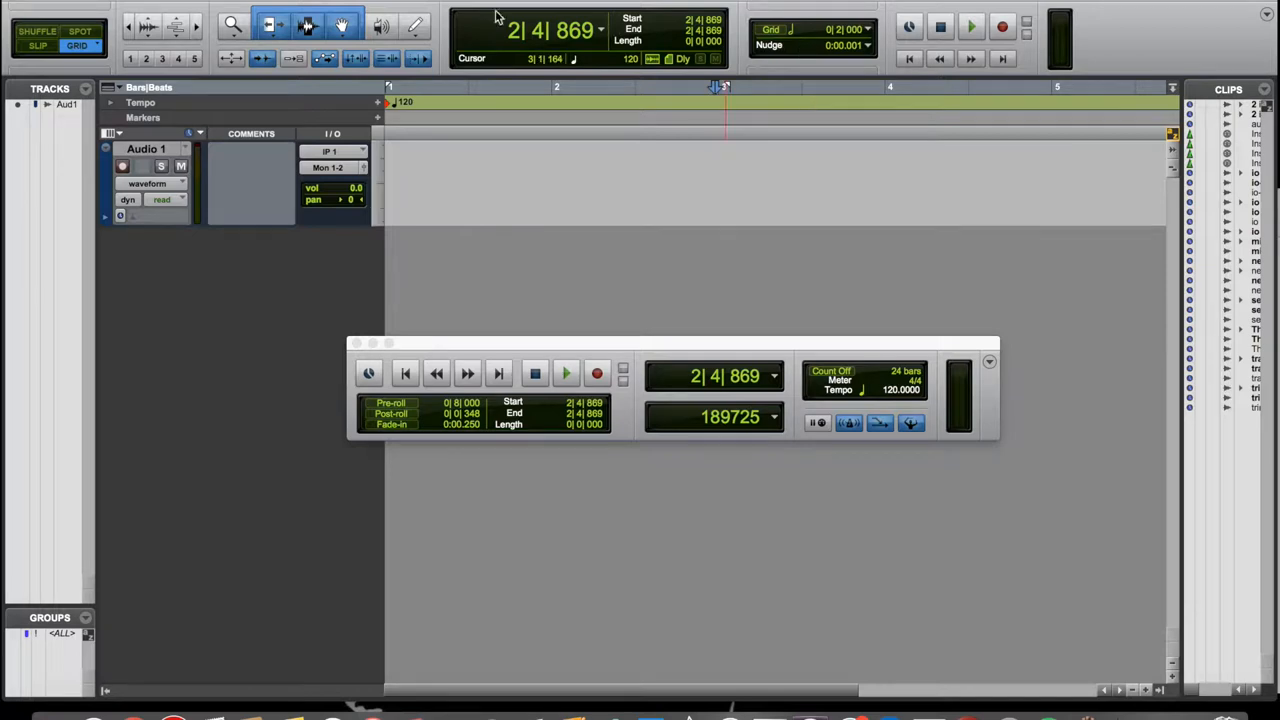
# Play the session briefly from bar 2 and stop playback.
pyautogui.click(612, 100)
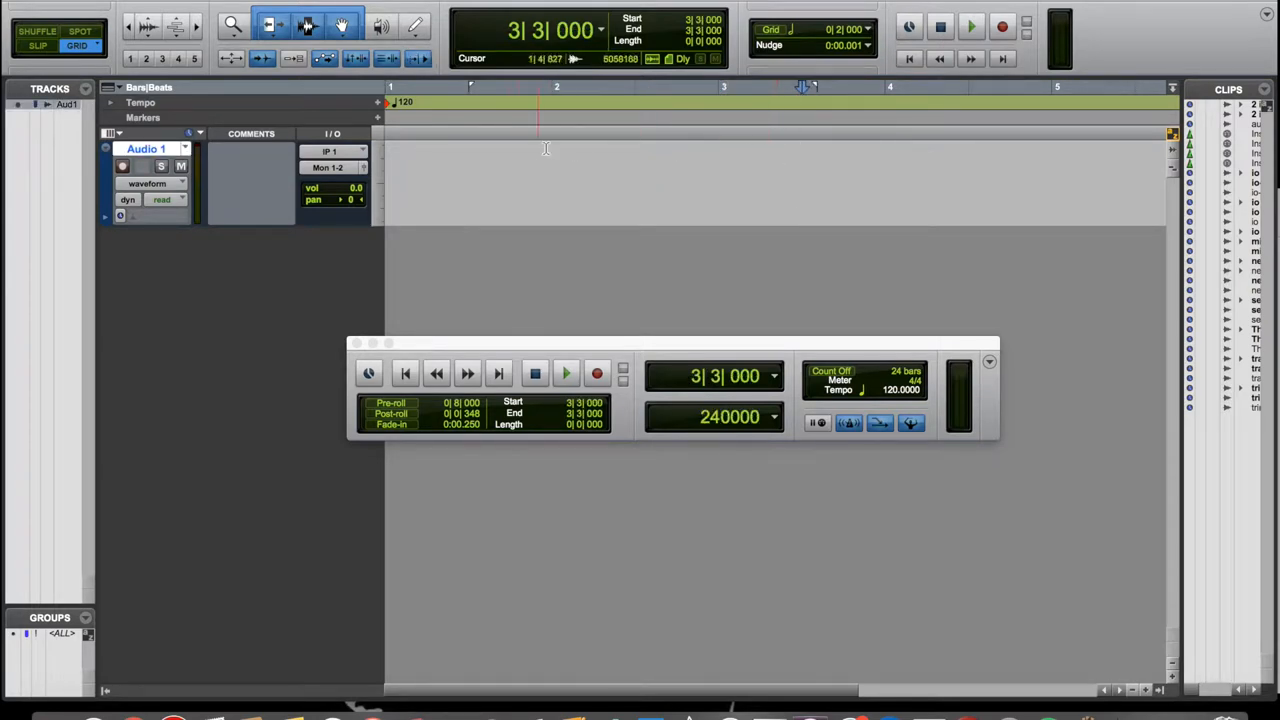
pyautogui.click(564, 374)
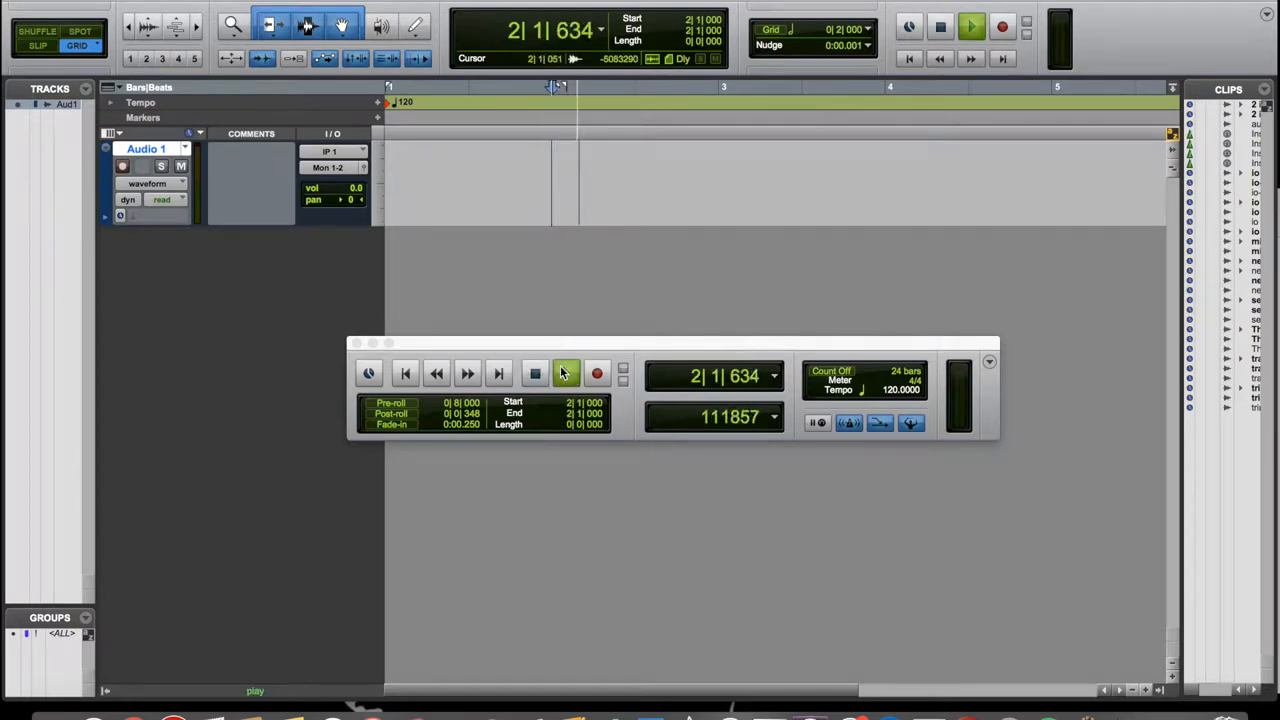
pyautogui.click(564, 374)
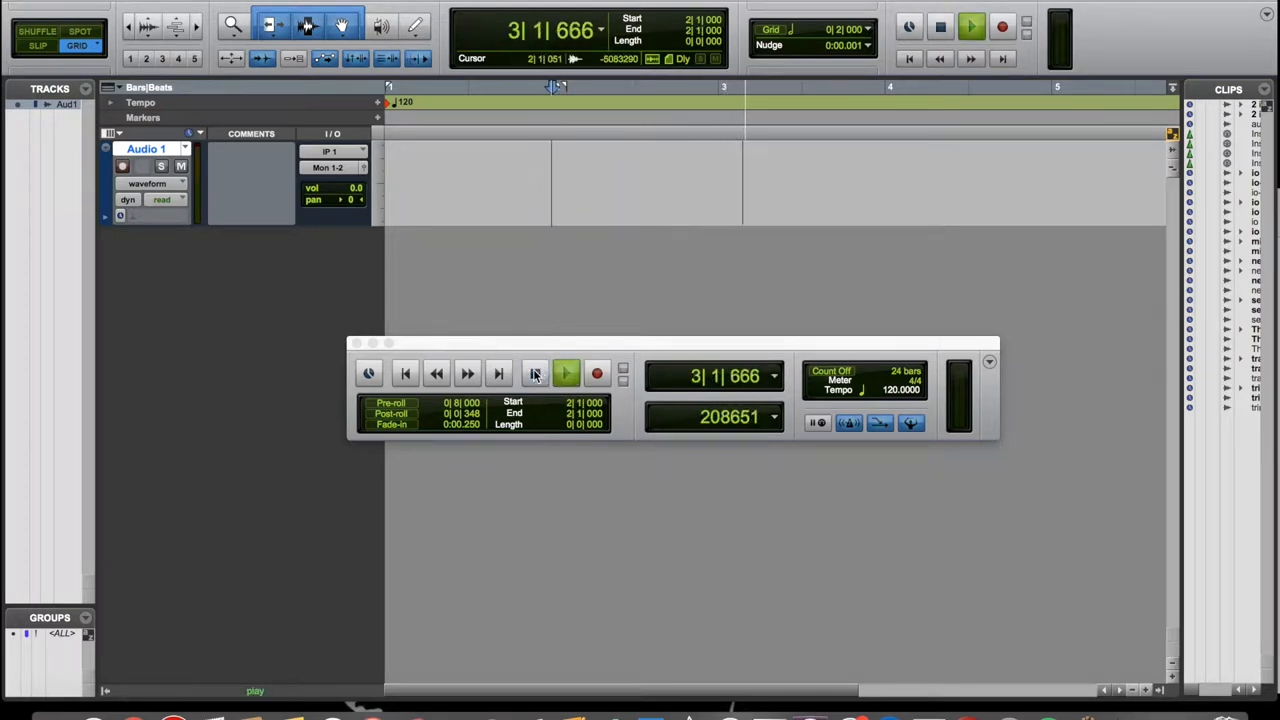
pyautogui.click(566, 374)
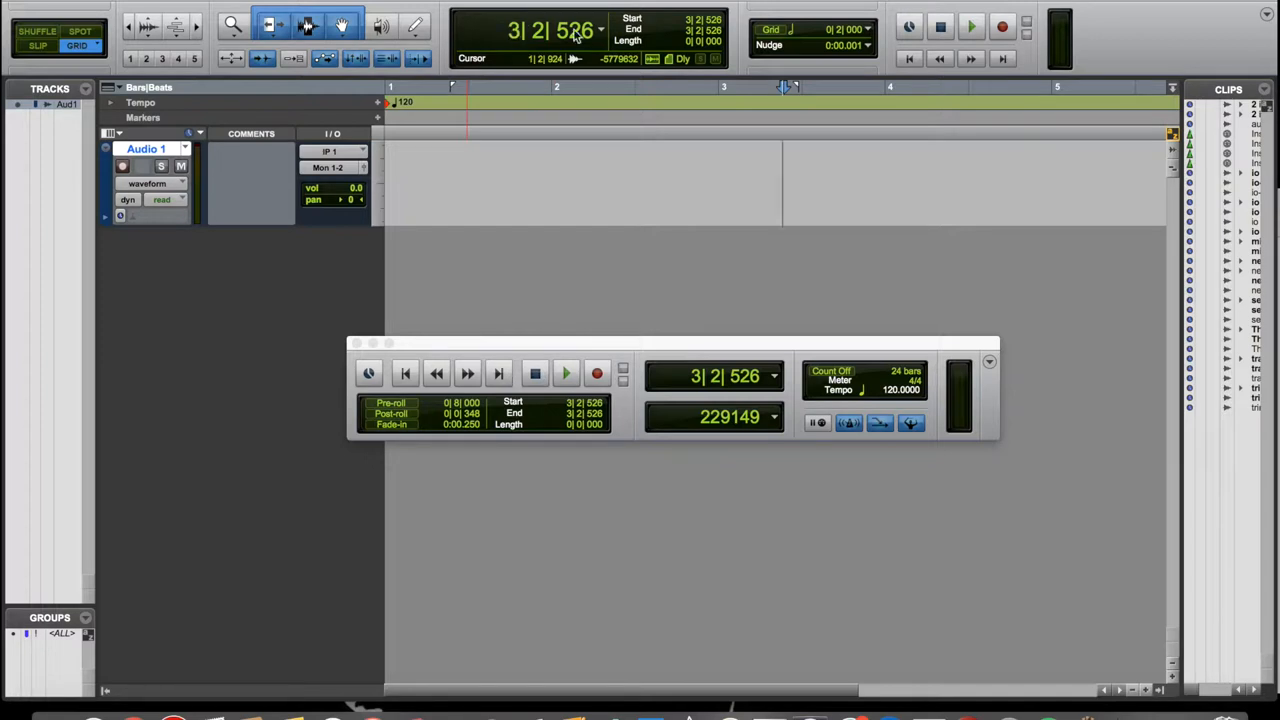
pyautogui.click(600, 88)
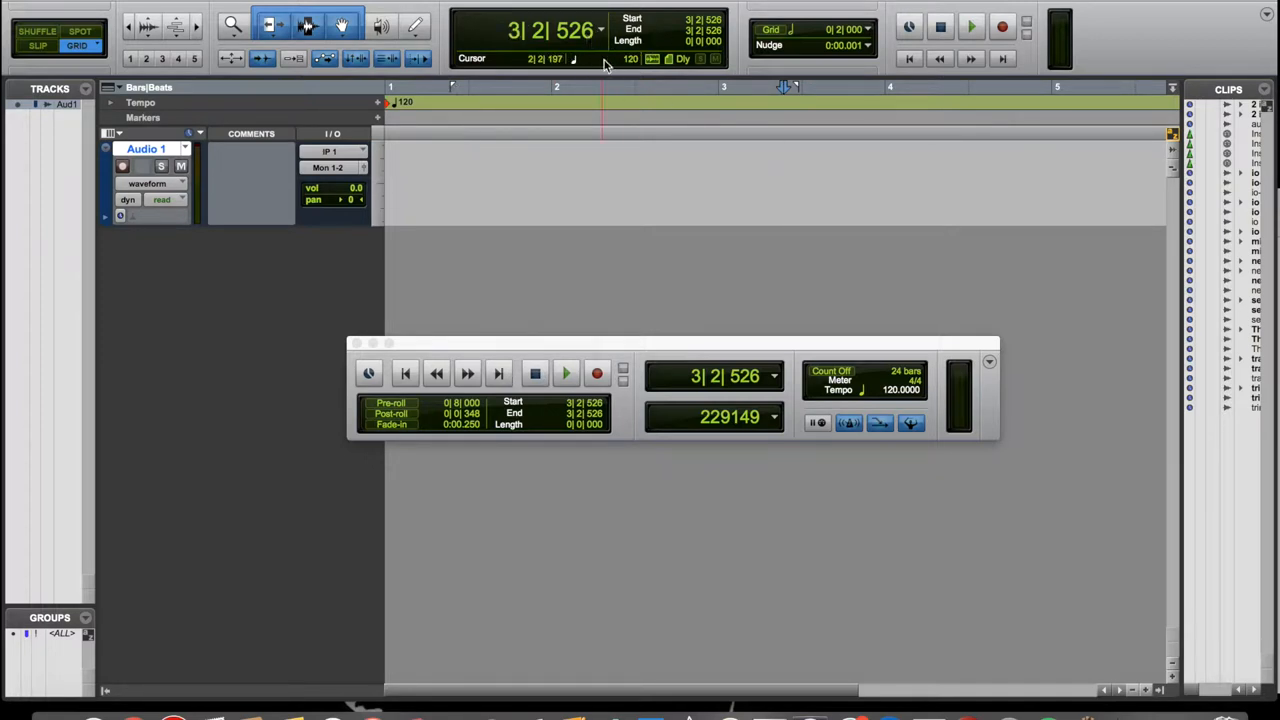
pyautogui.moveTo(628, 16)
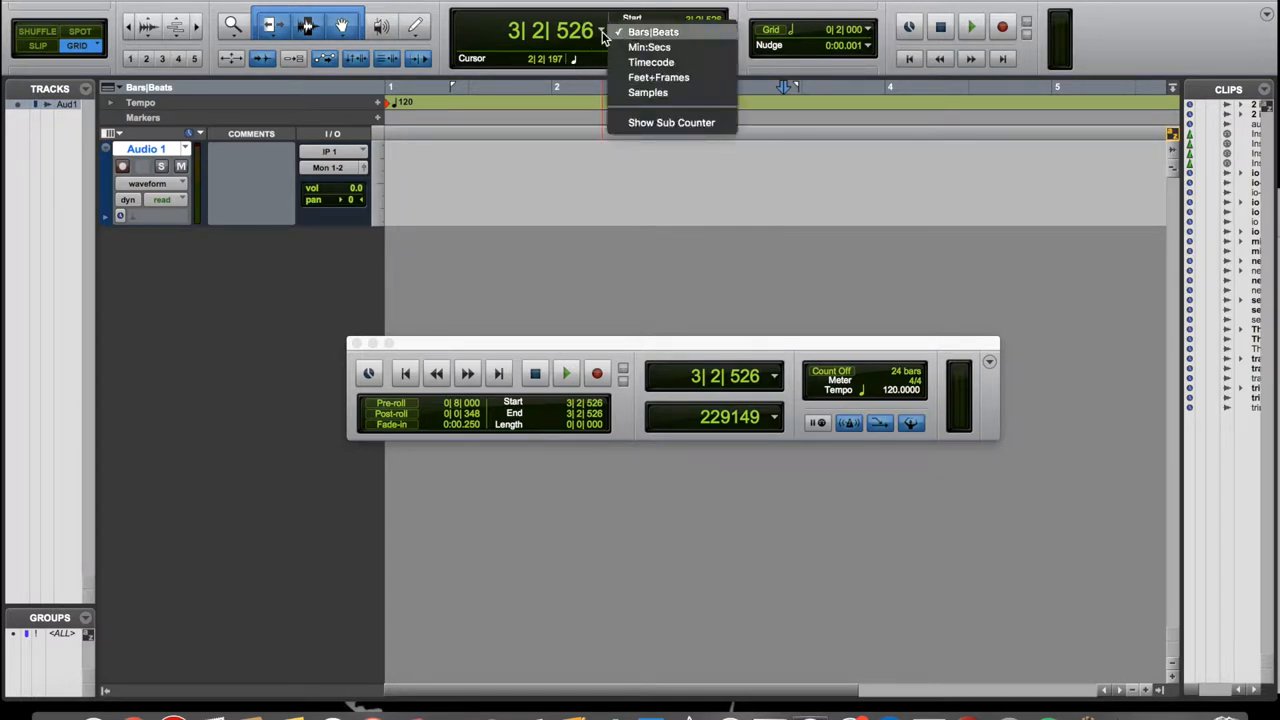
# Show the main counter as Min:Secs, then as Timecode, reopening its format list.
pyautogui.click(648, 48)
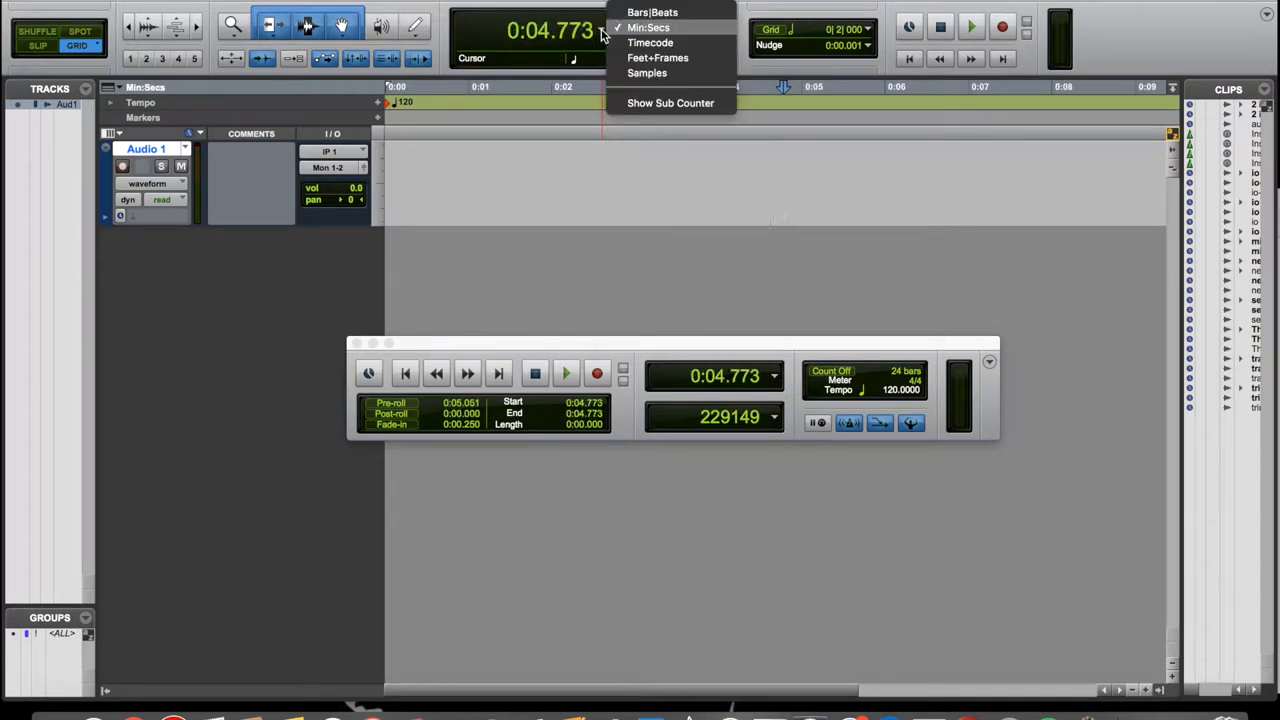
pyautogui.click(650, 42)
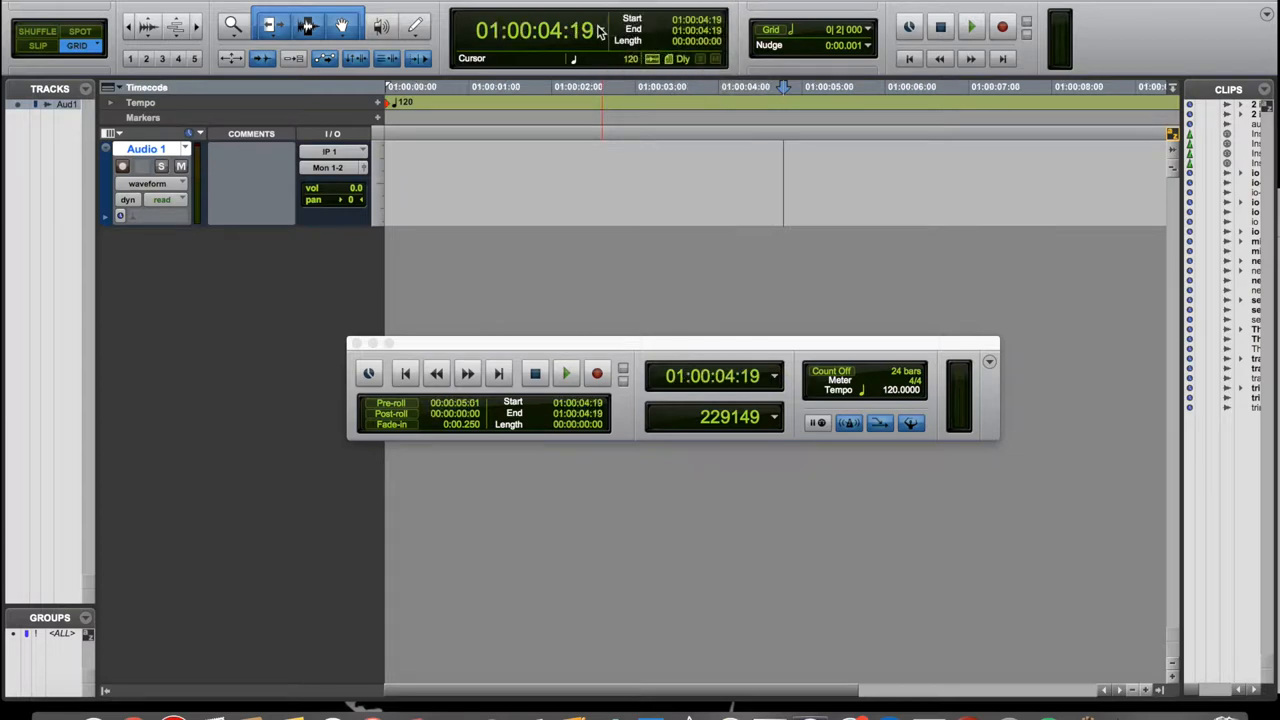
pyautogui.click(598, 30)
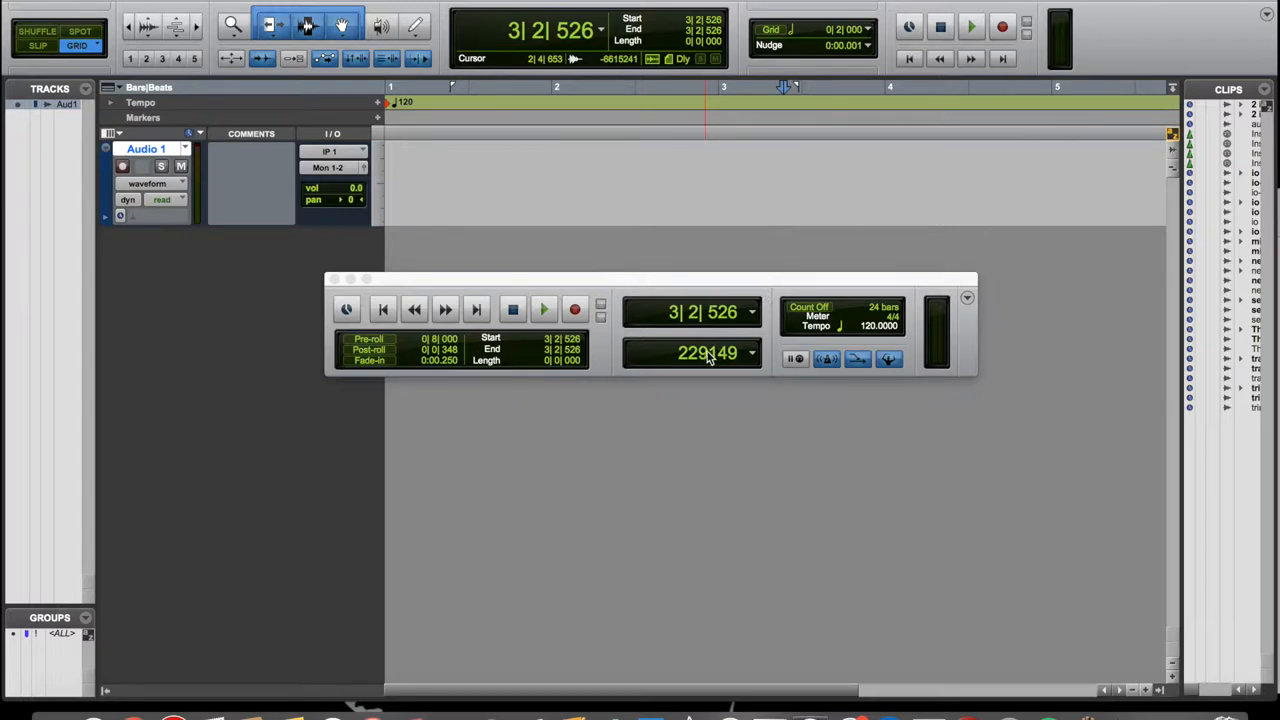
pyautogui.moveTo(672, 362)
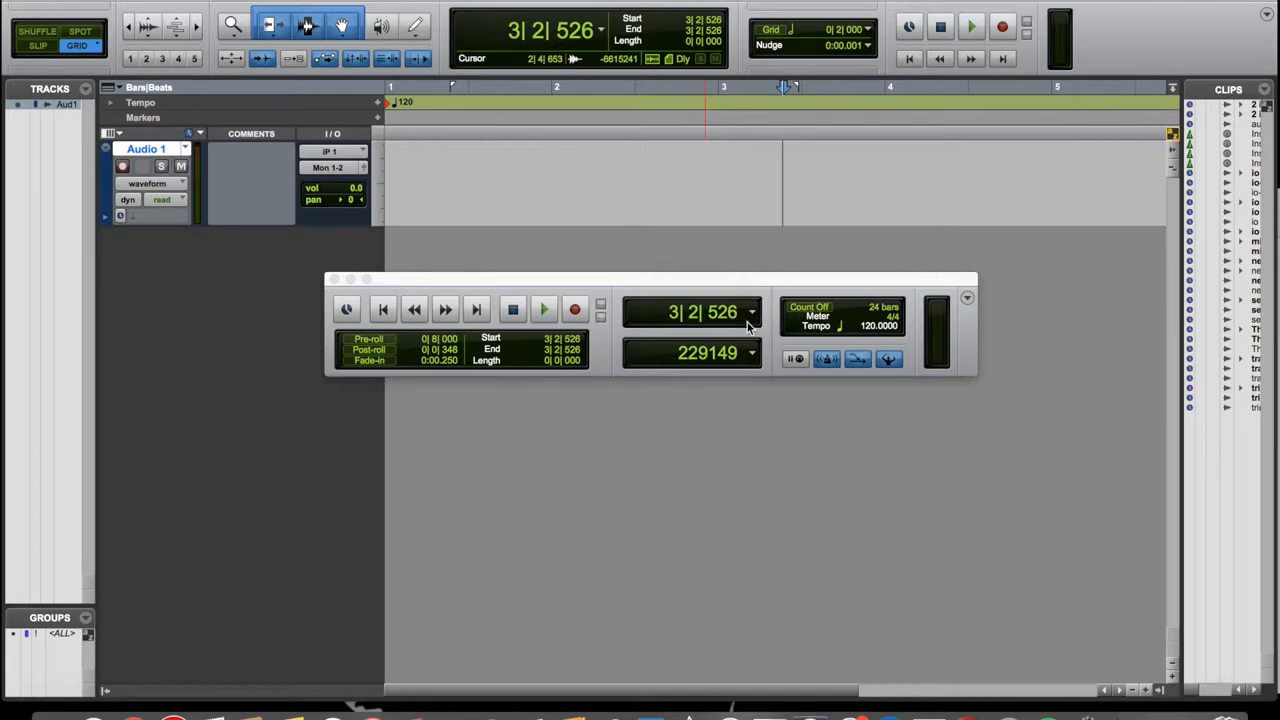
# Set the transport sub counter to Min:Secs so it reads 0:04.773.
pyautogui.click(750, 352)
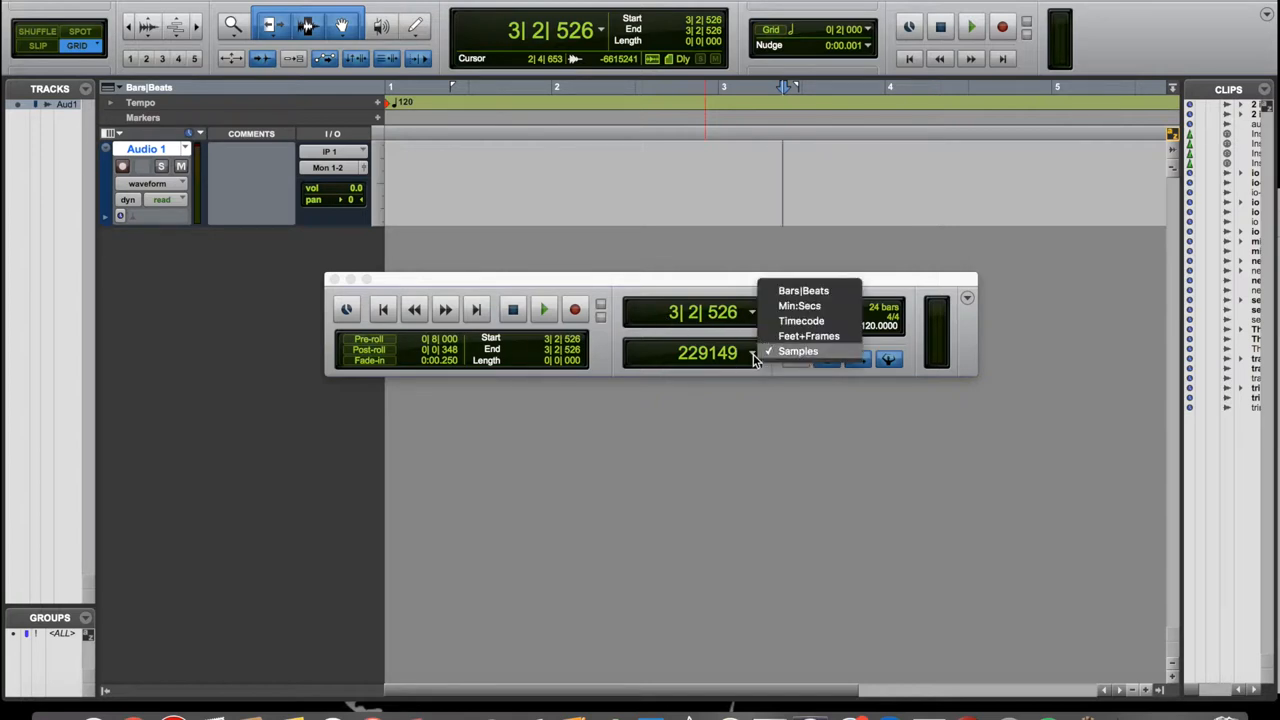
pyautogui.click(800, 304)
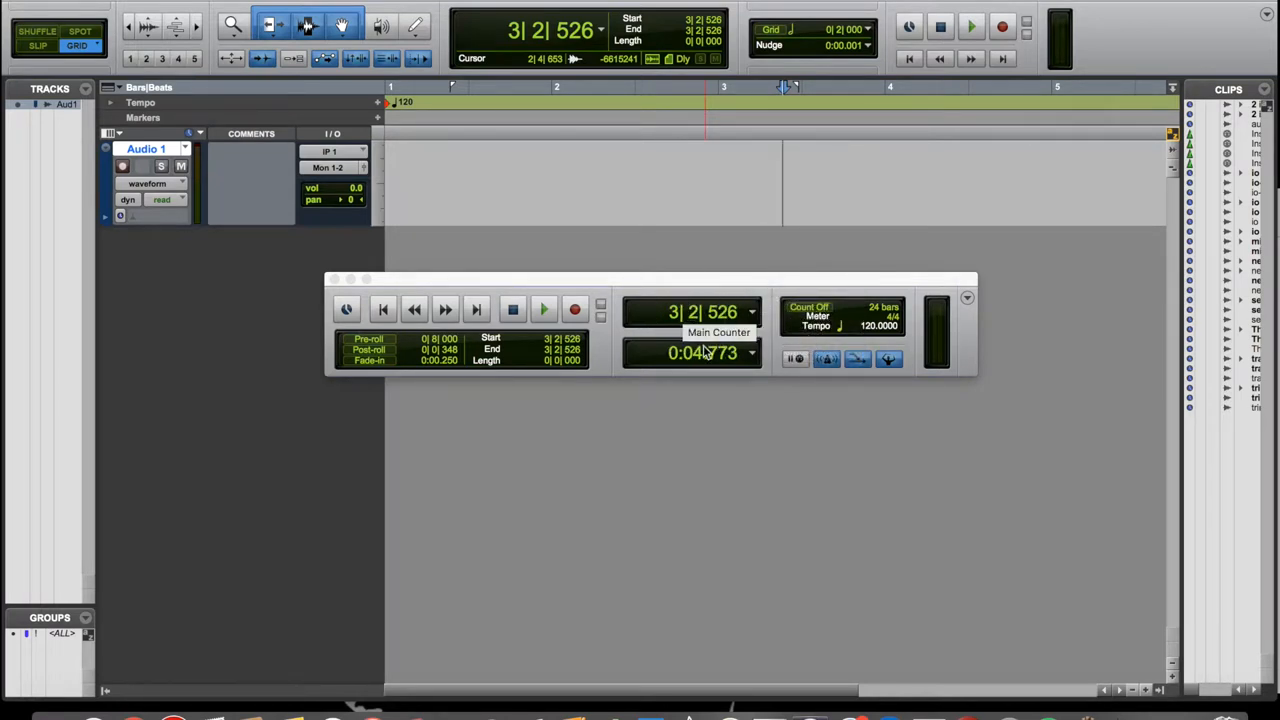
pyautogui.moveTo(760, 360)
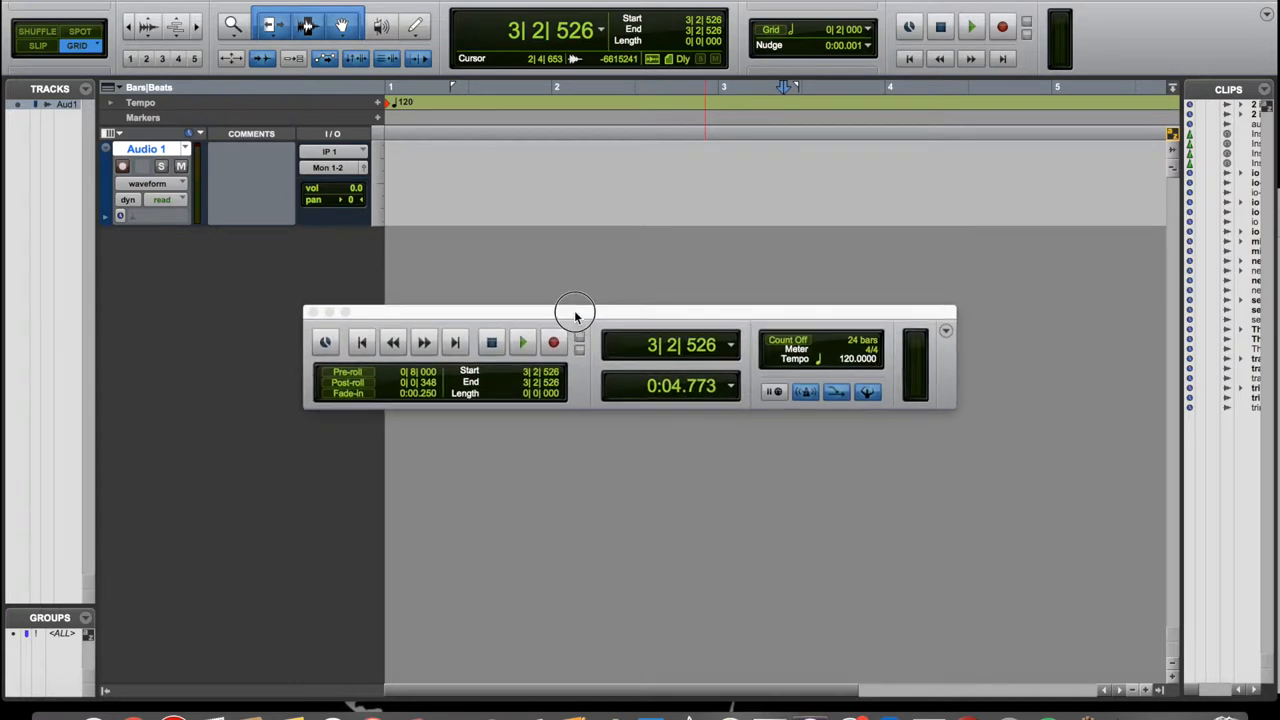
# Return the main counter to Bars|Beats after briefly showing Min:Secs.
pyautogui.click(600, 30)
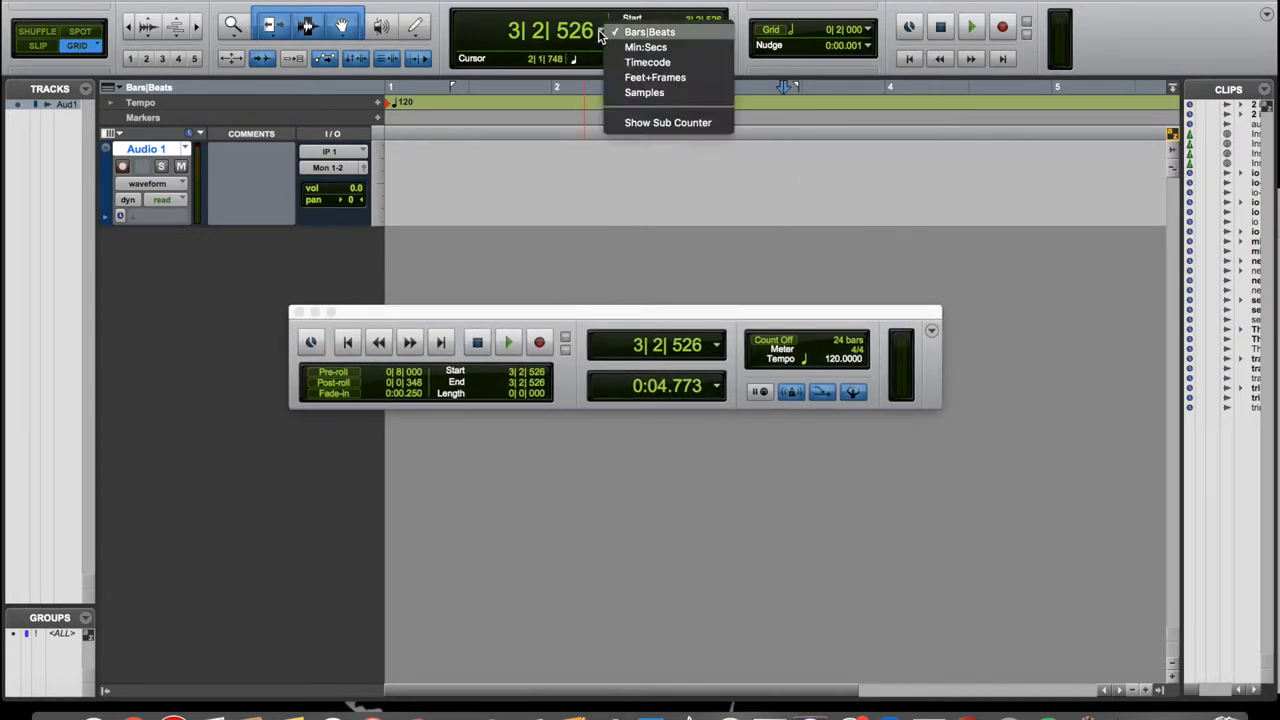
pyautogui.moveTo(644, 48)
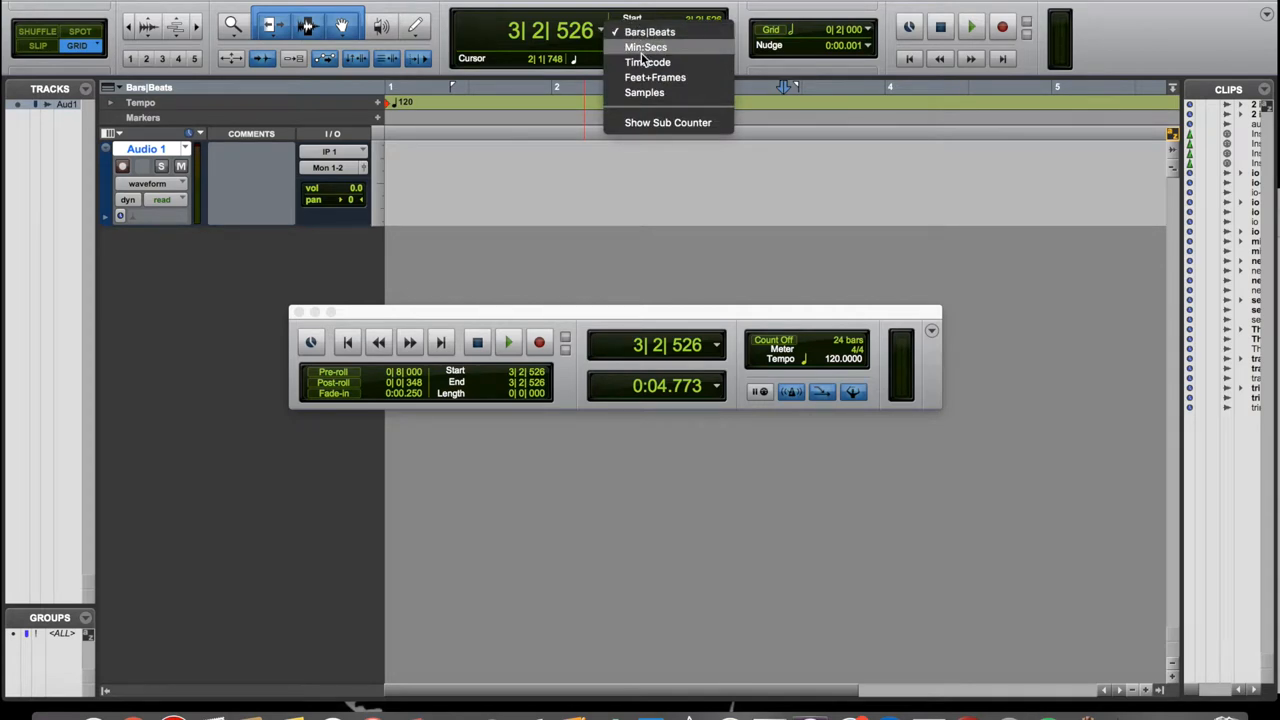
pyautogui.click(648, 62)
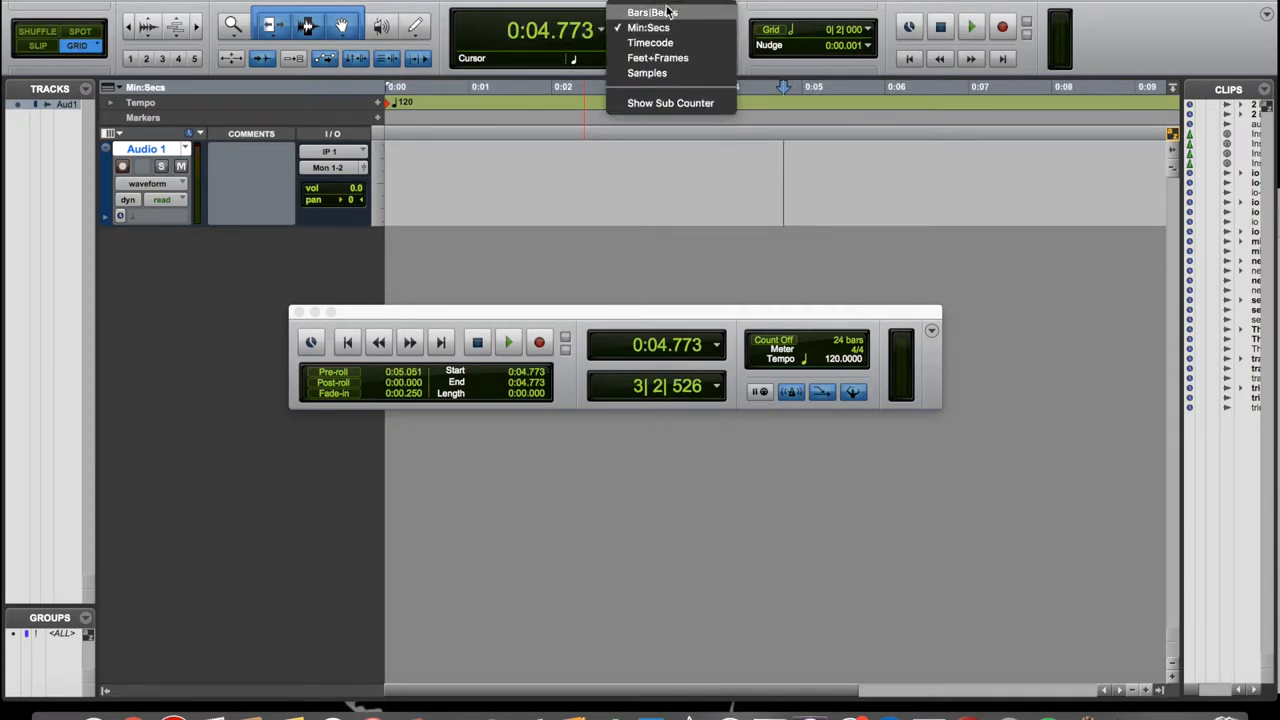
pyautogui.click(652, 12)
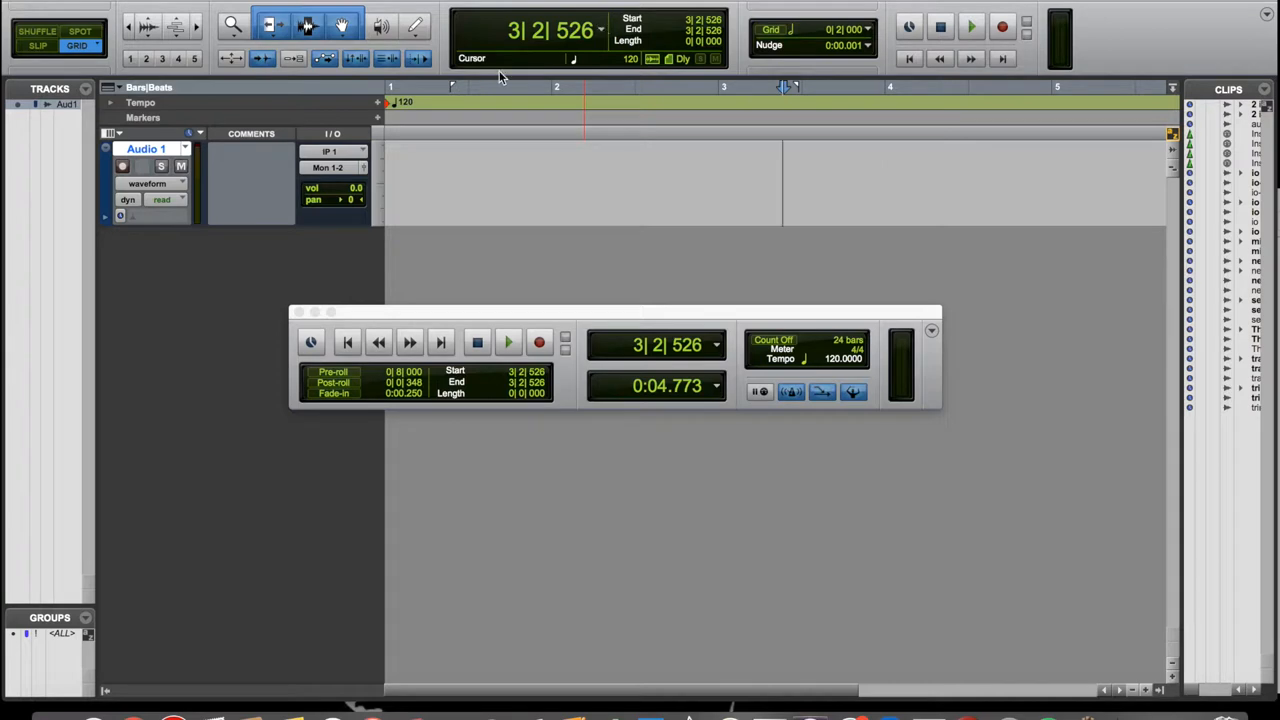
pyautogui.moveTo(378, 88)
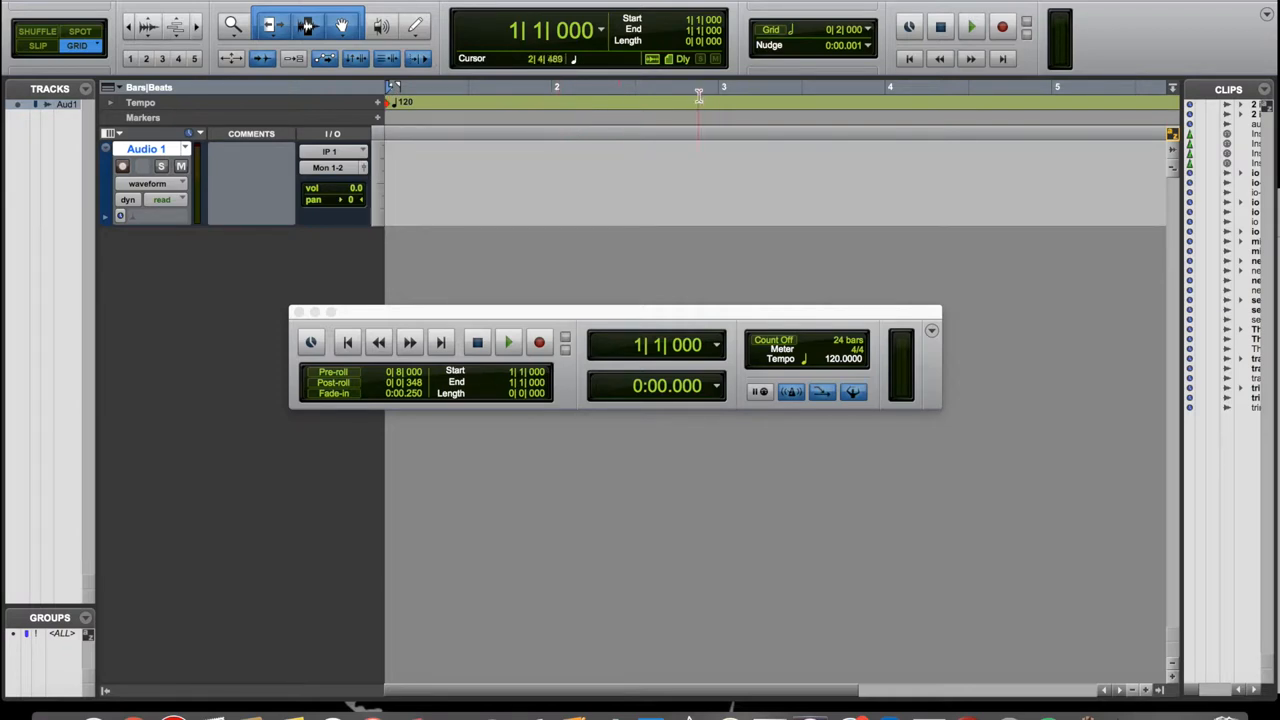
pyautogui.click(888, 88)
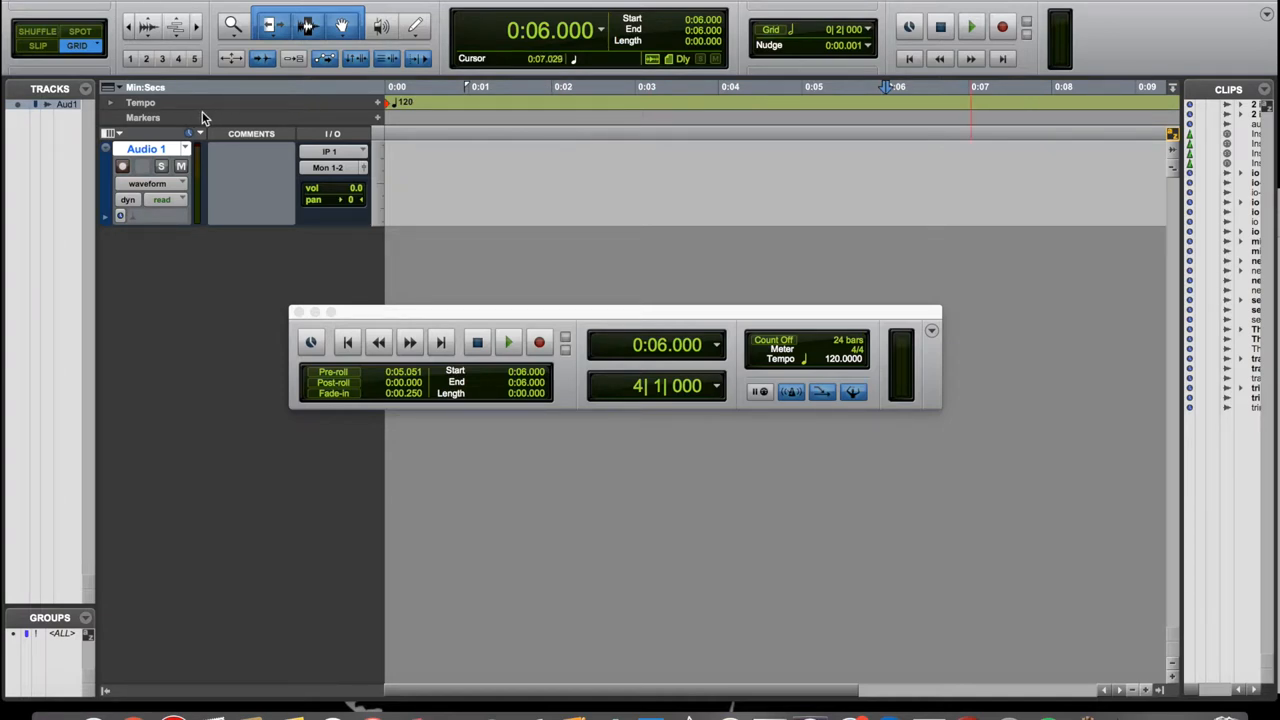
pyautogui.moveTo(122, 96)
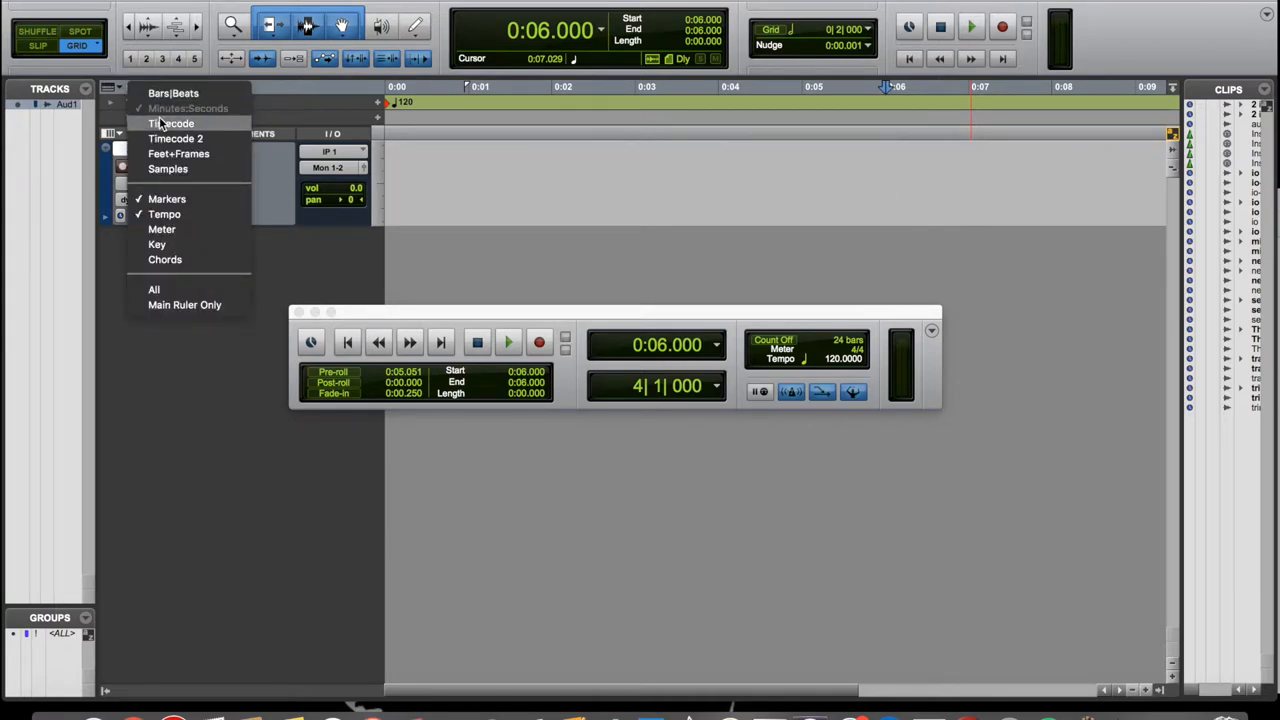
pyautogui.moveTo(170, 124)
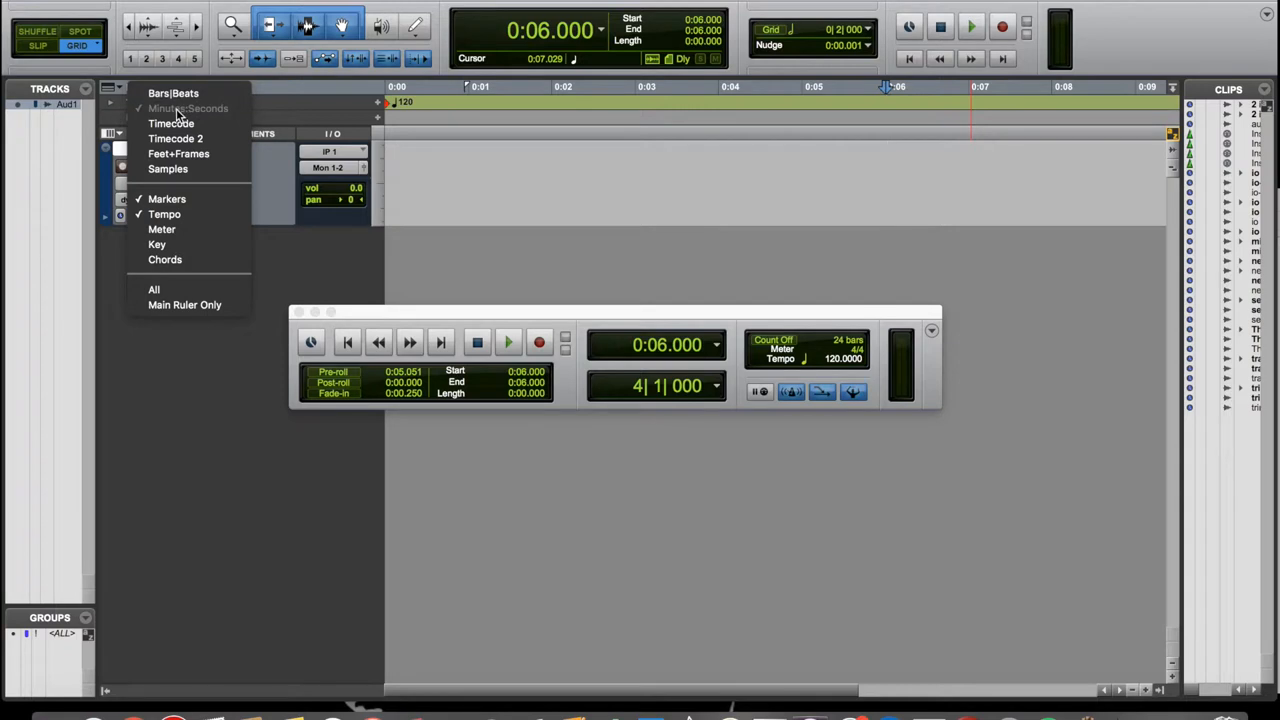
pyautogui.moveTo(172, 94)
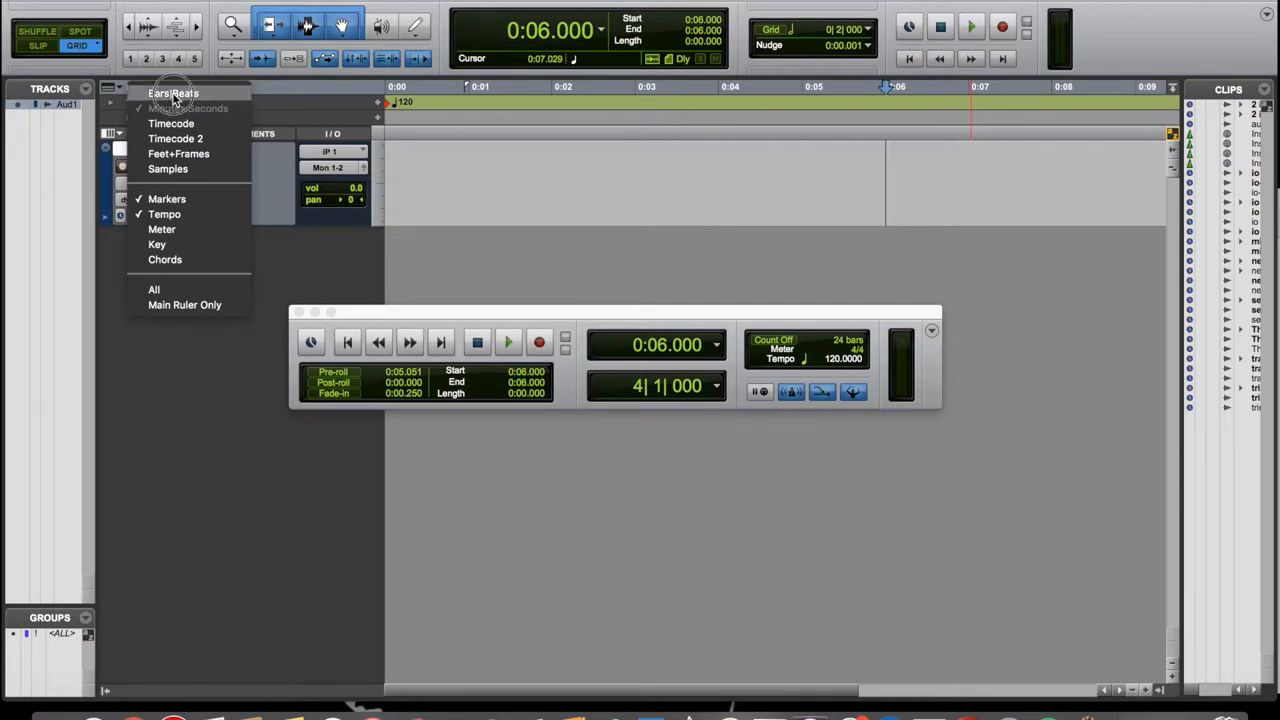
pyautogui.click(172, 94)
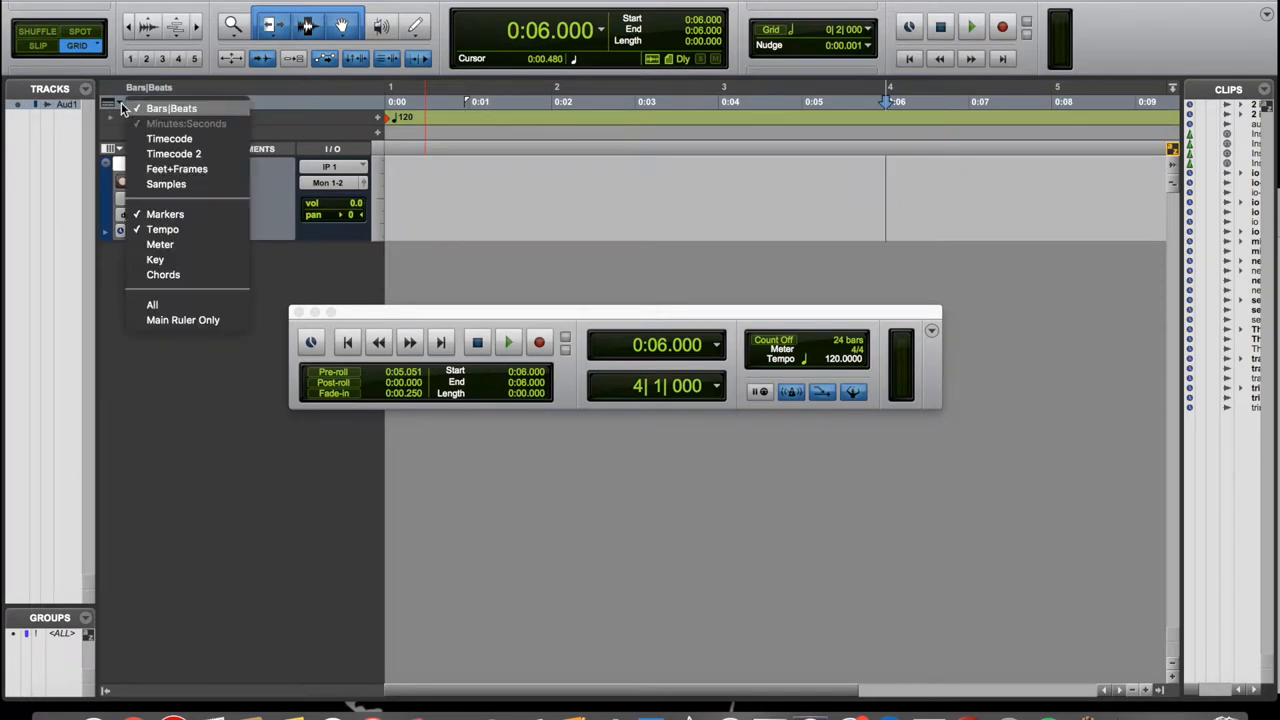
pyautogui.click(186, 124)
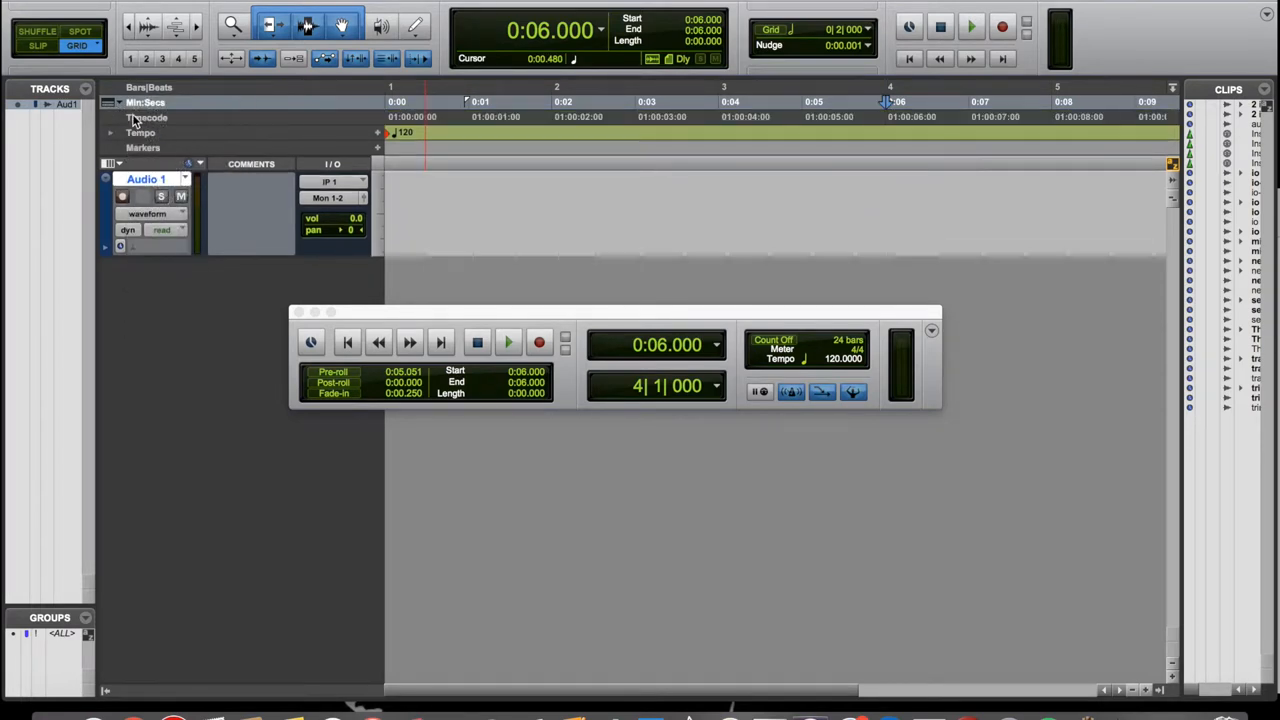
pyautogui.click(144, 102)
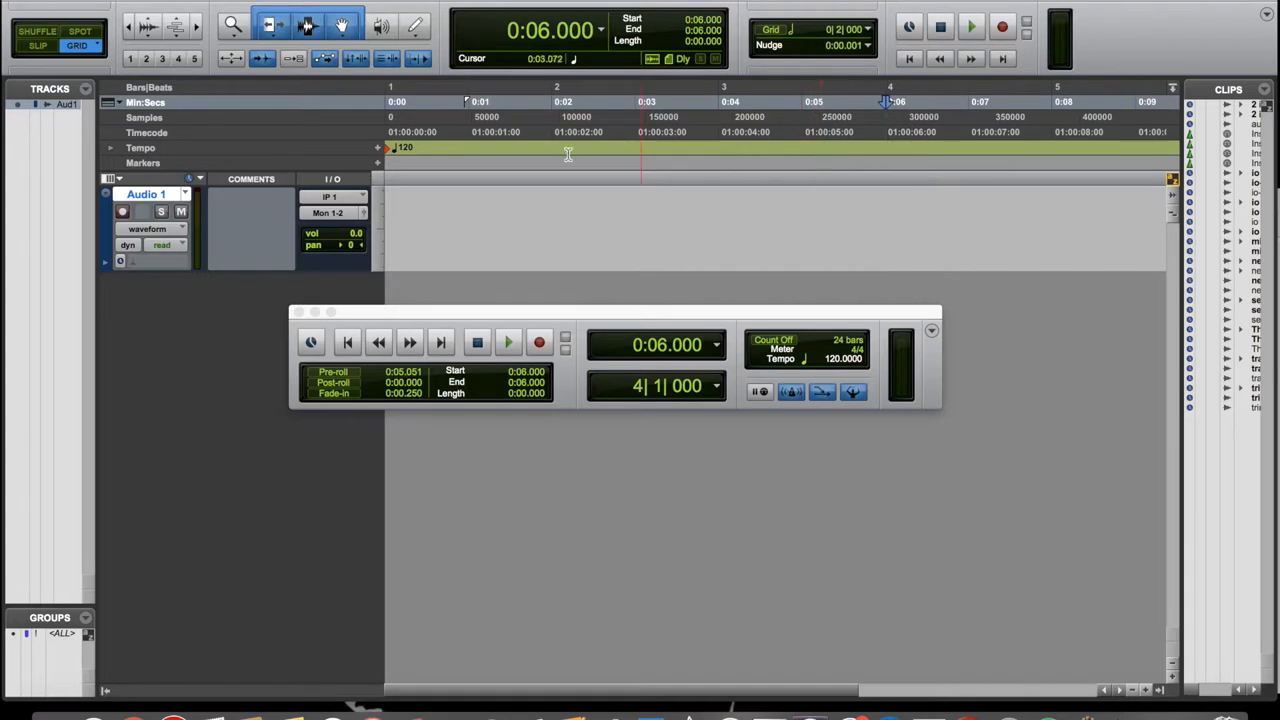
pyautogui.click(148, 88)
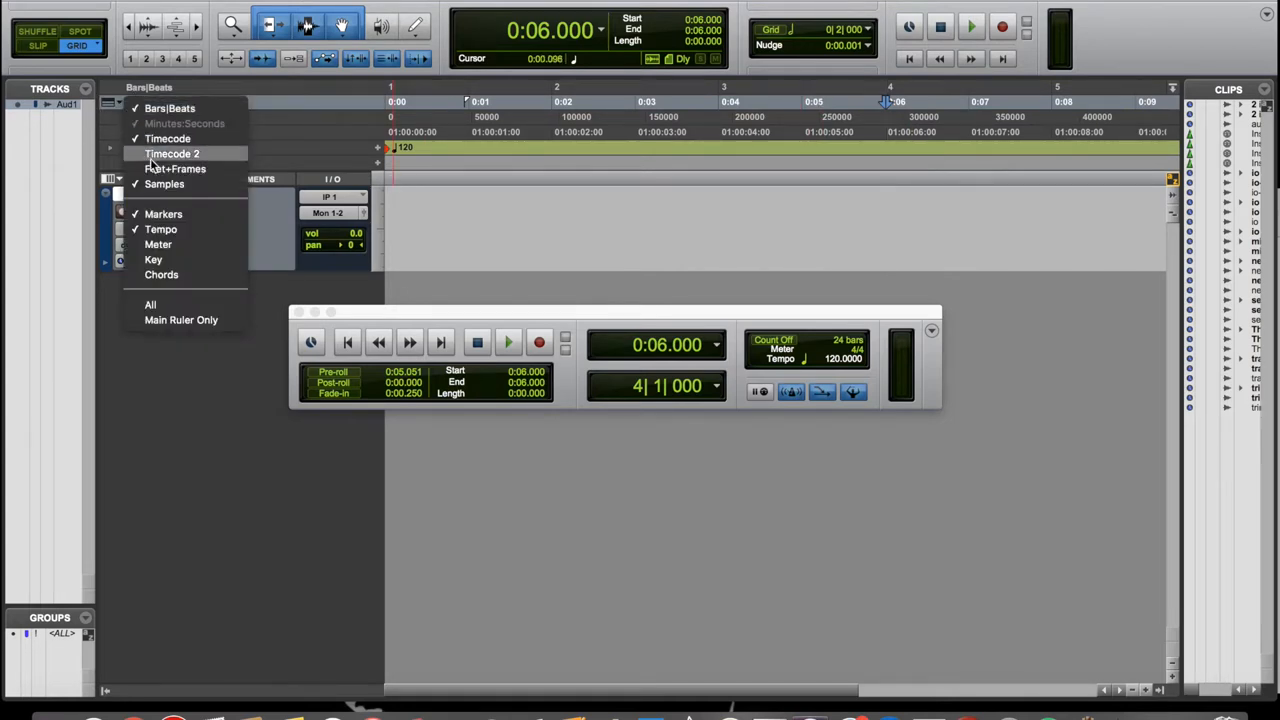
pyautogui.click(184, 124)
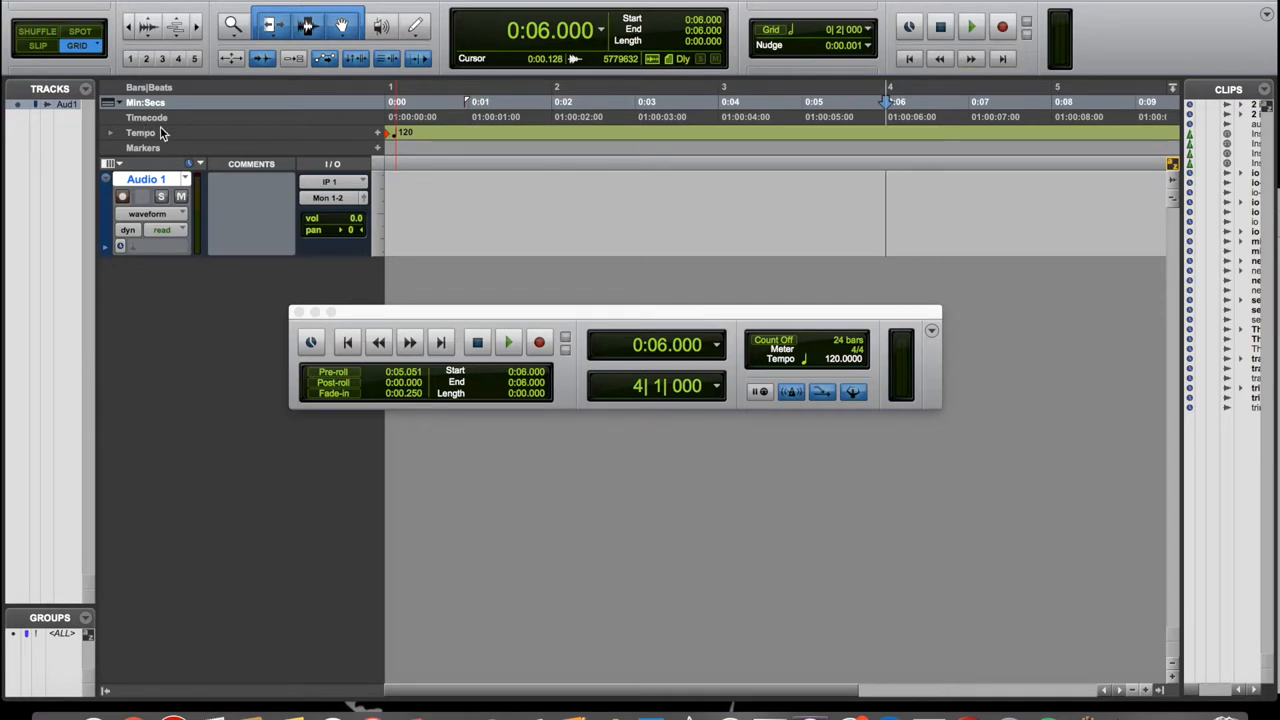
pyautogui.moveTo(380, 124)
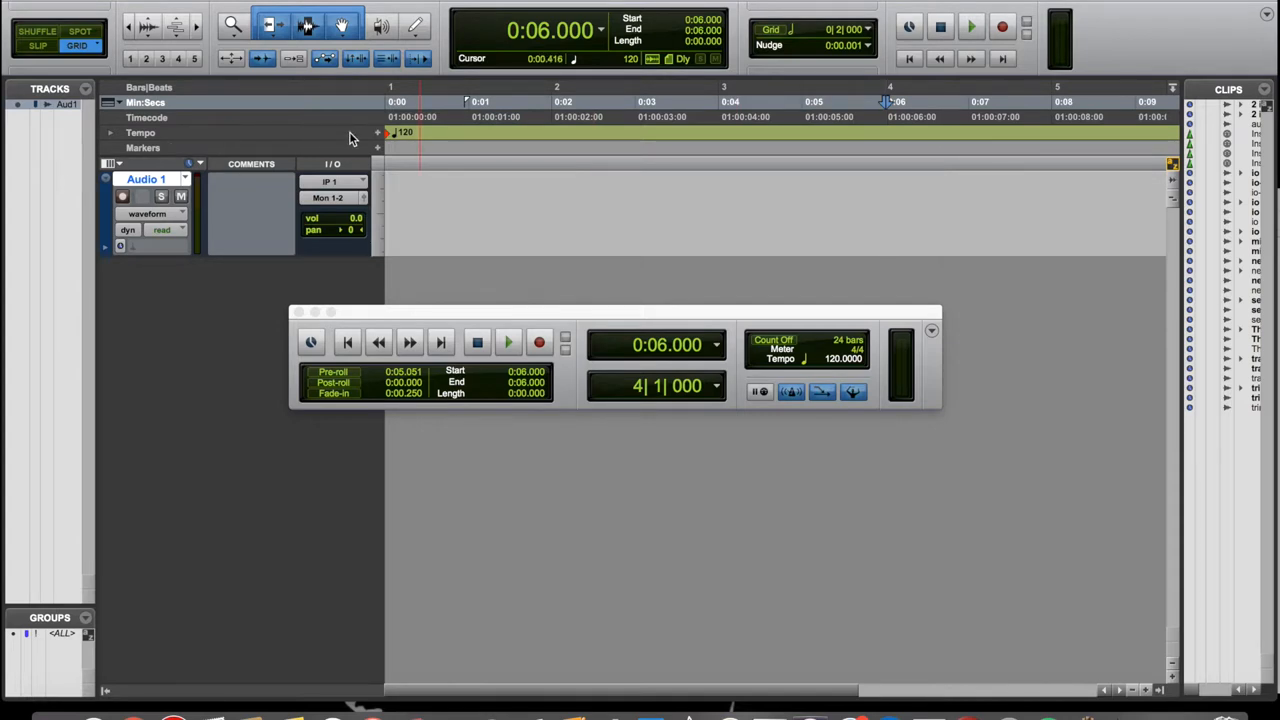
pyautogui.moveTo(360, 140)
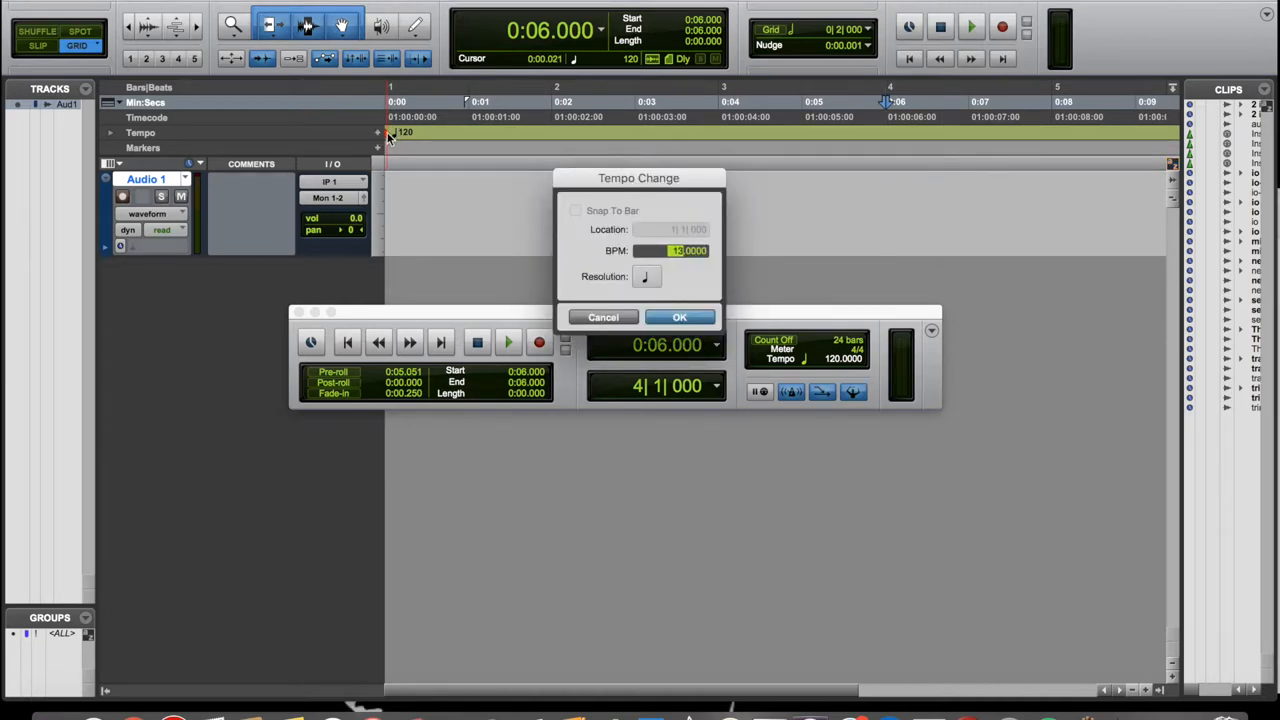
# Set 130 BPM at session start and add a 140 BPM tempo change at 4|1|000.
pyautogui.click(680, 316)
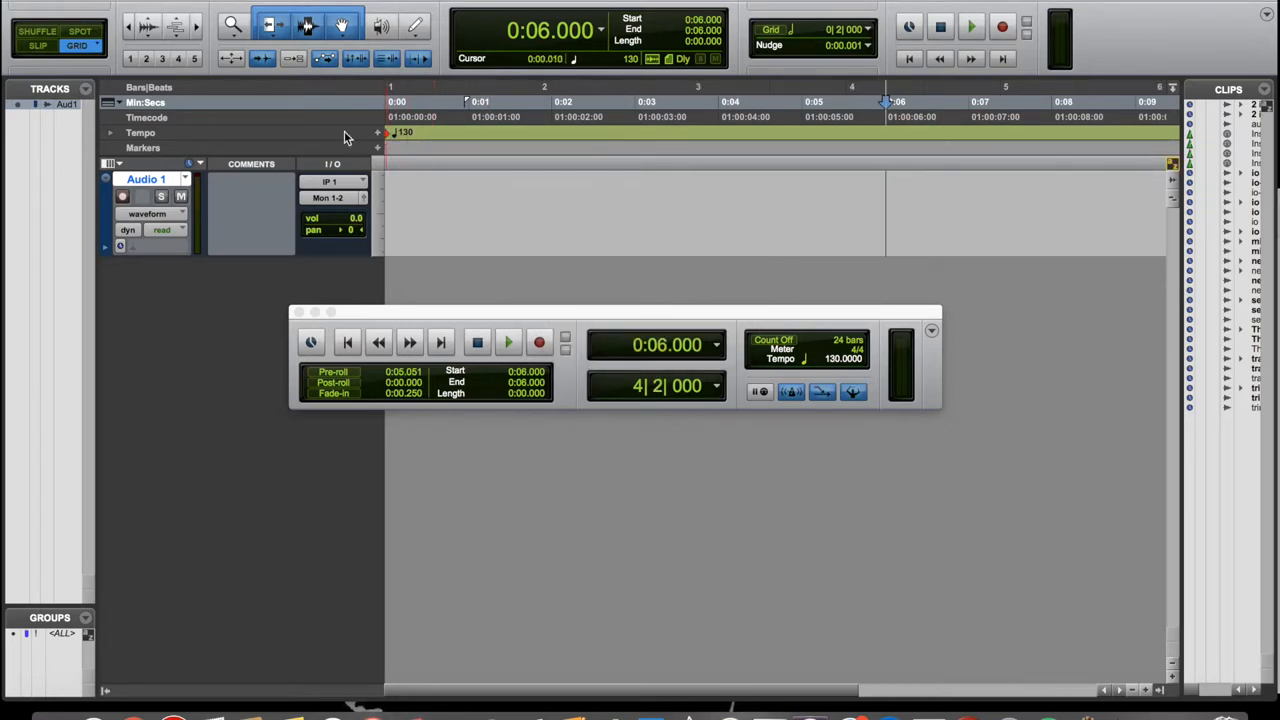
pyautogui.moveTo(296, 144)
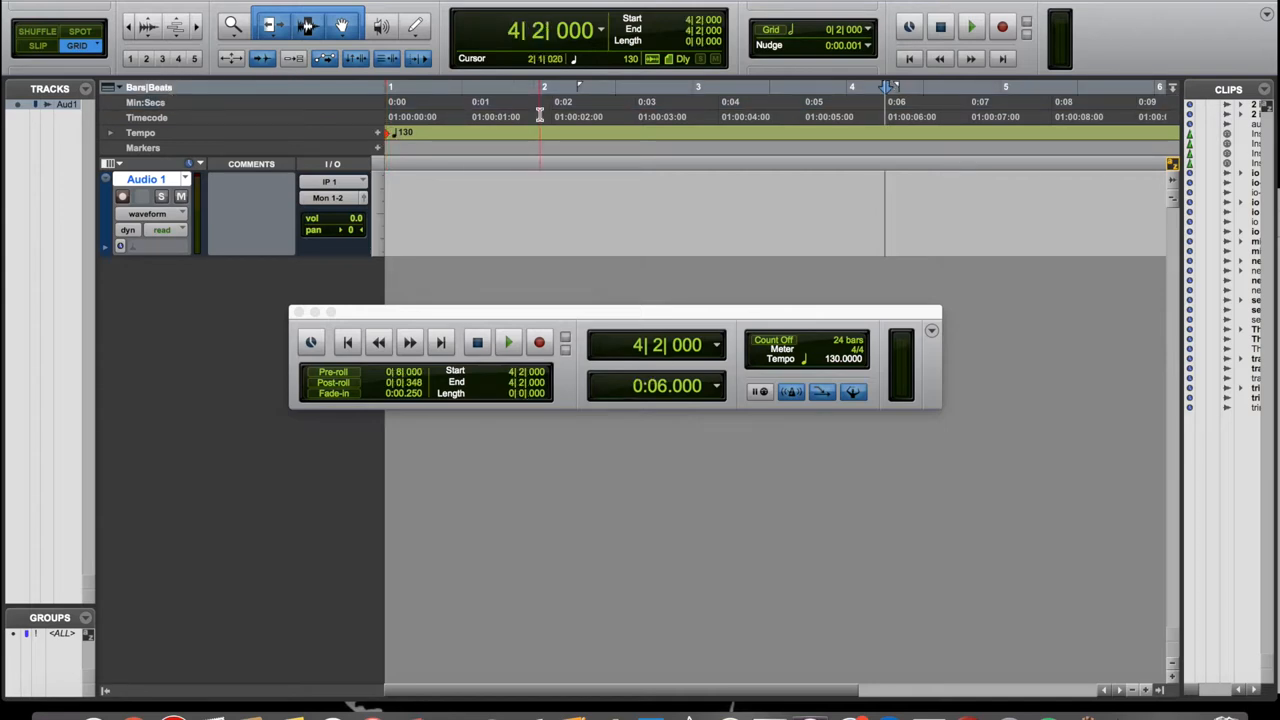
pyautogui.click(848, 130)
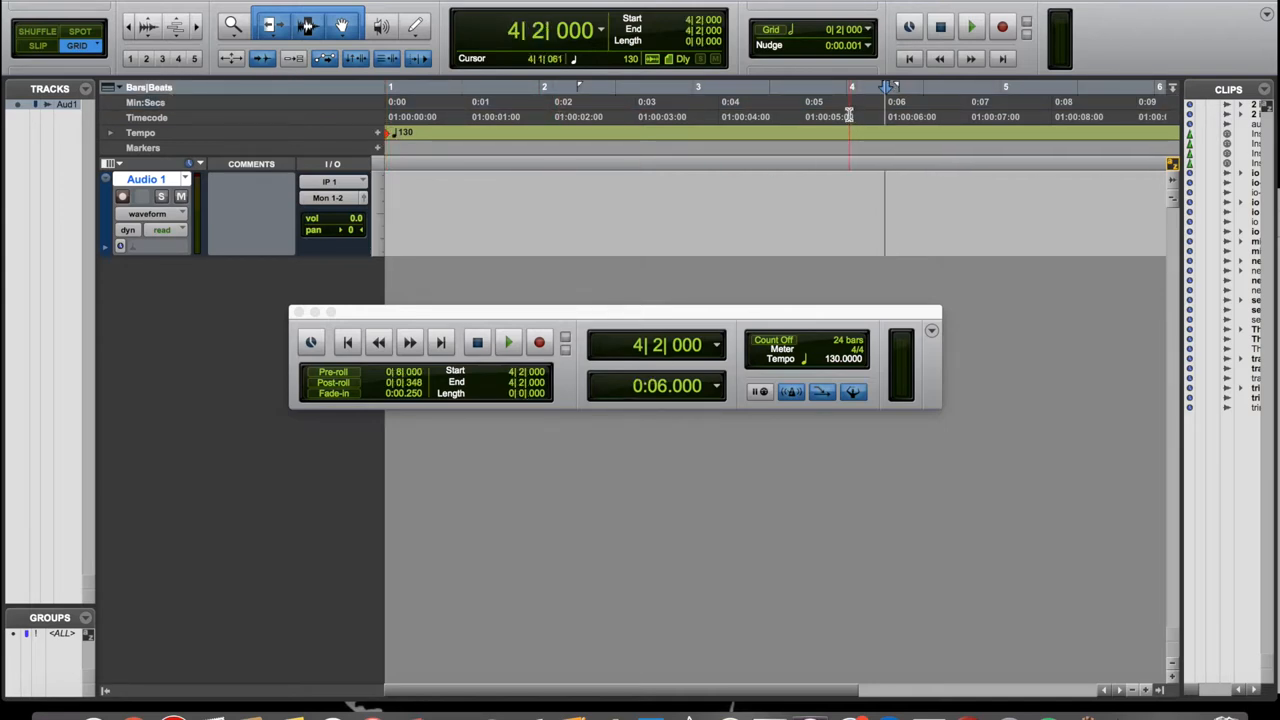
pyautogui.click(850, 96)
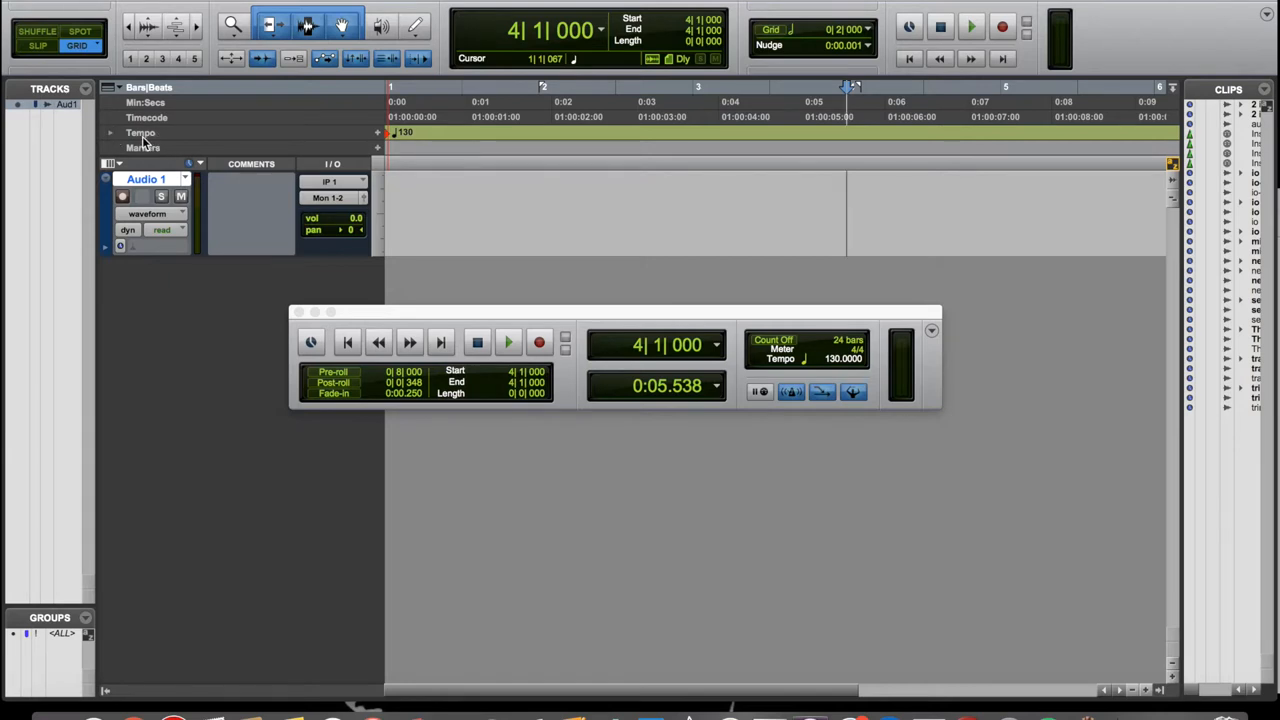
pyautogui.moveTo(380, 140)
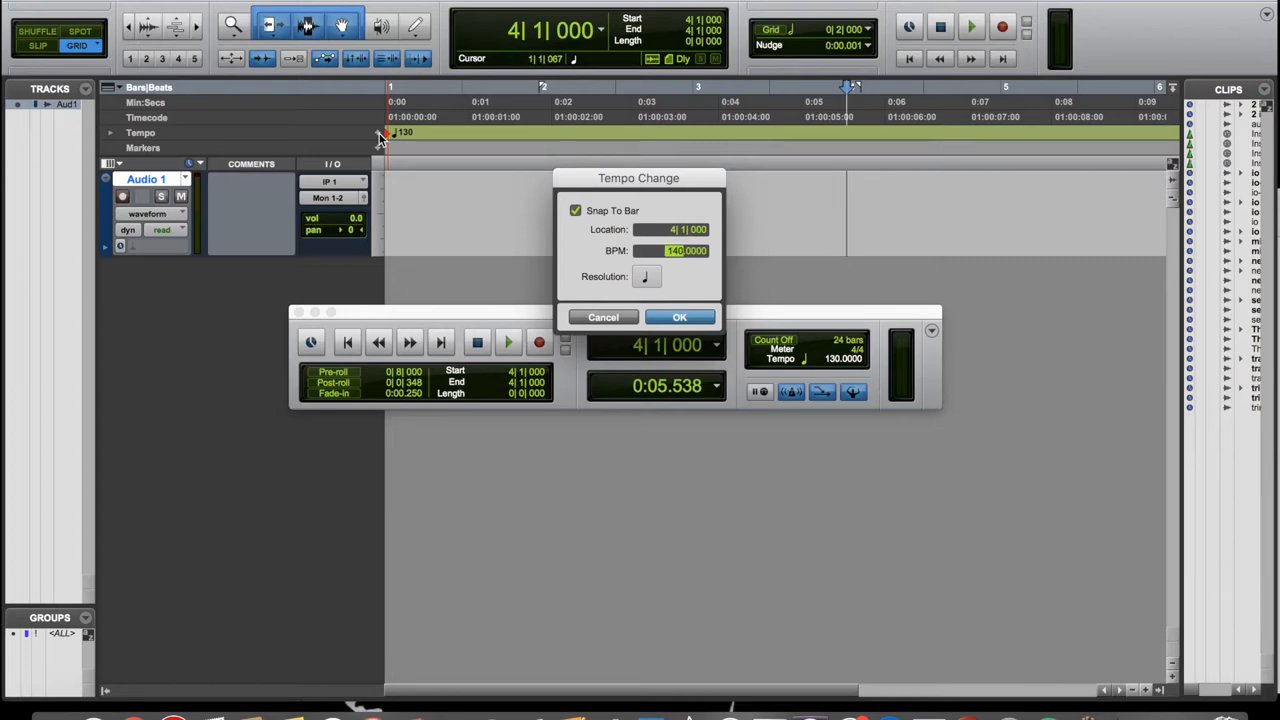
pyautogui.click(680, 316)
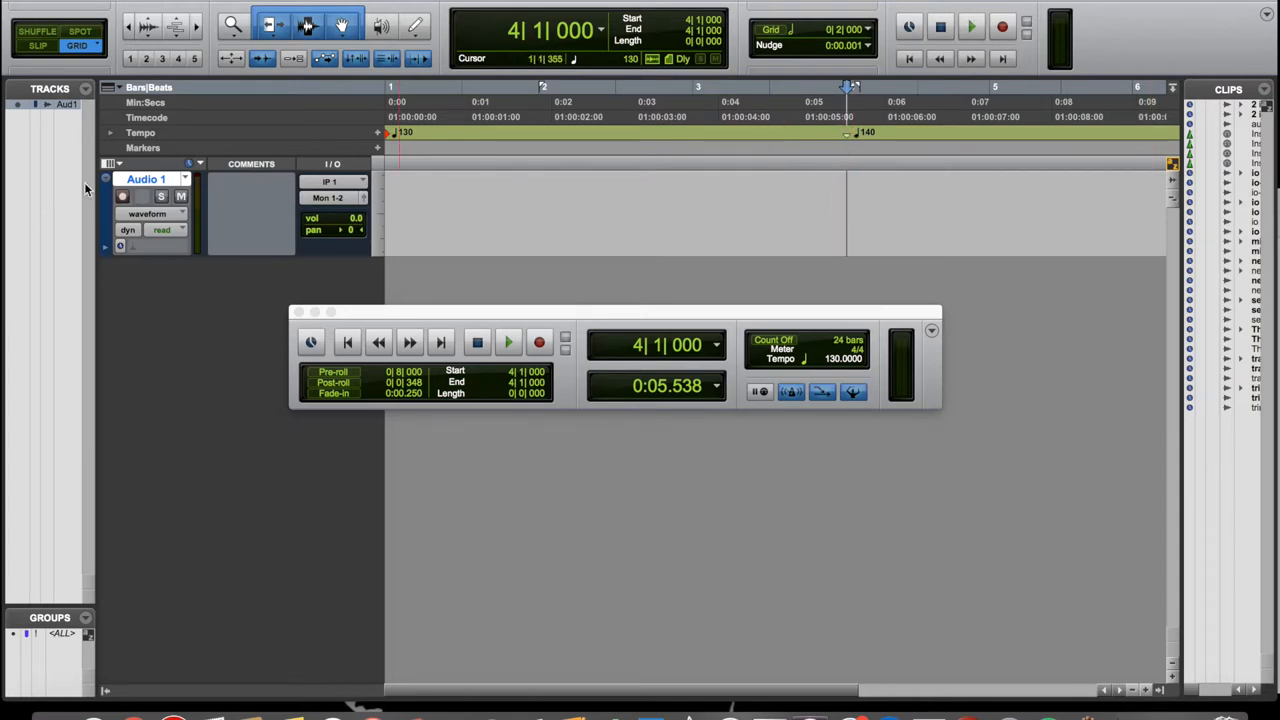
pyautogui.moveTo(164, 152)
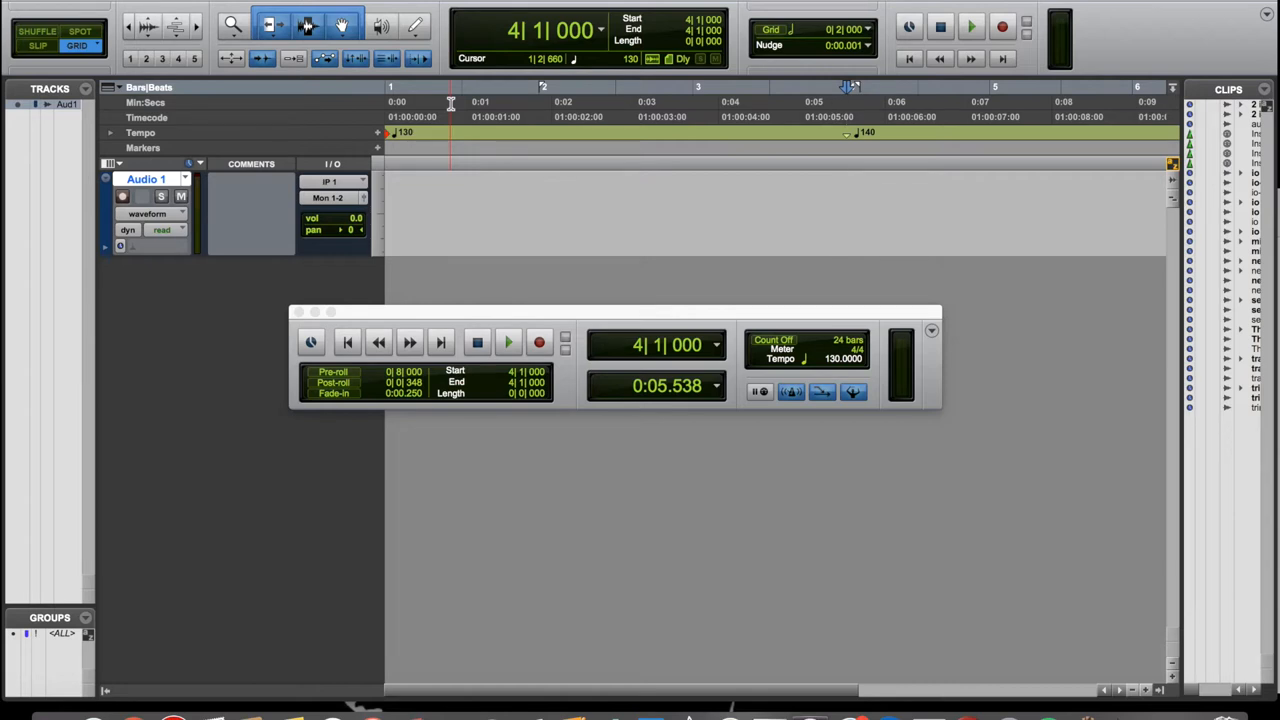
# Move the insertion near the session start and begin playback.
pyautogui.click(464, 96)
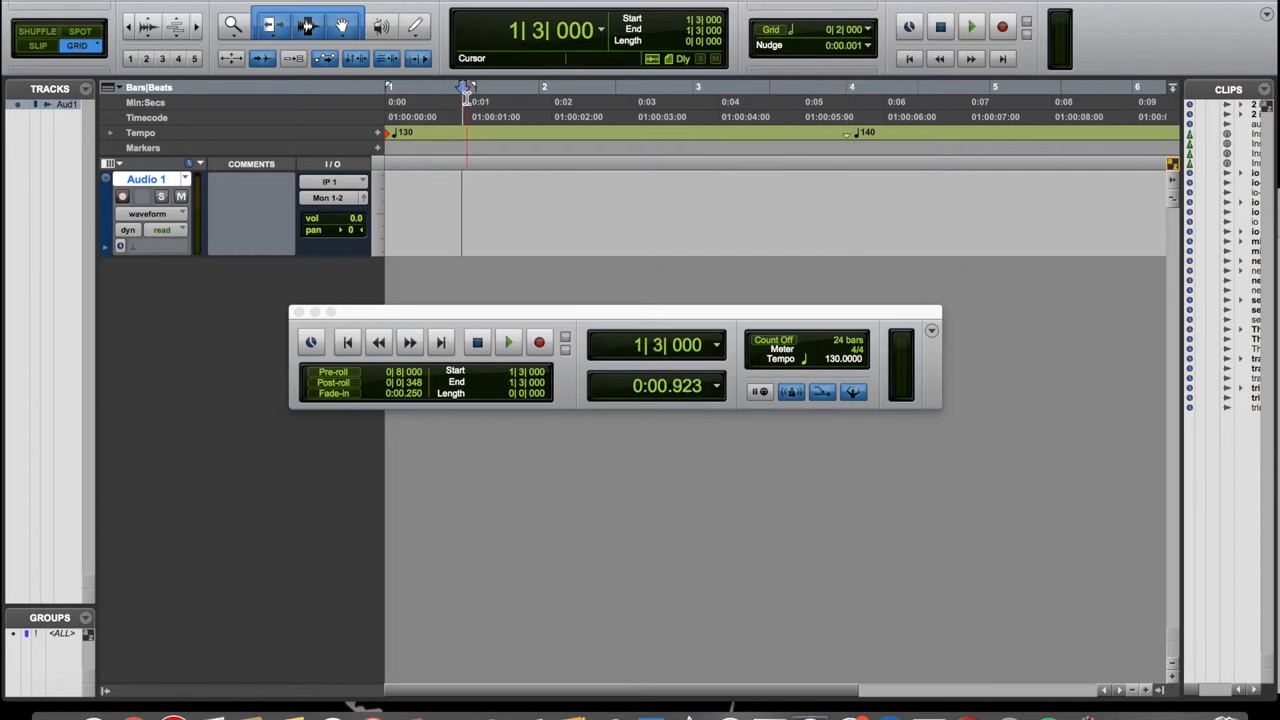
pyautogui.click(620, 108)
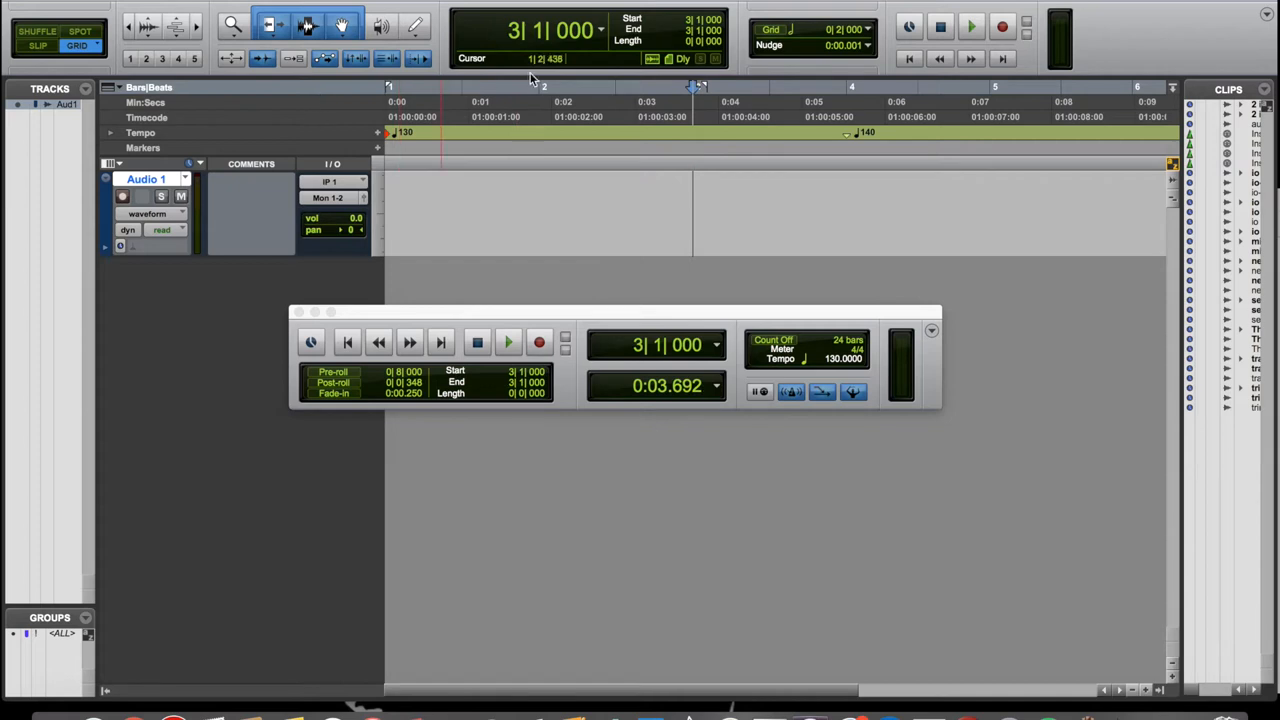
pyautogui.click(464, 100)
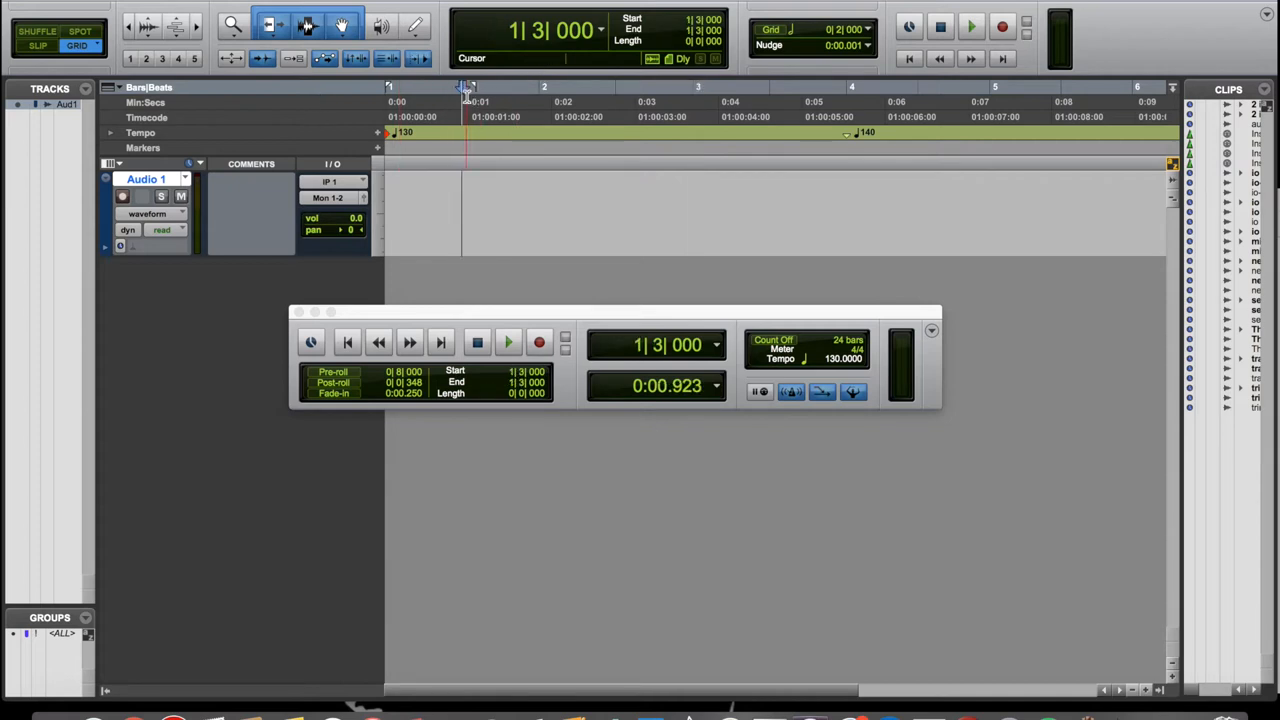
pyautogui.click(508, 342)
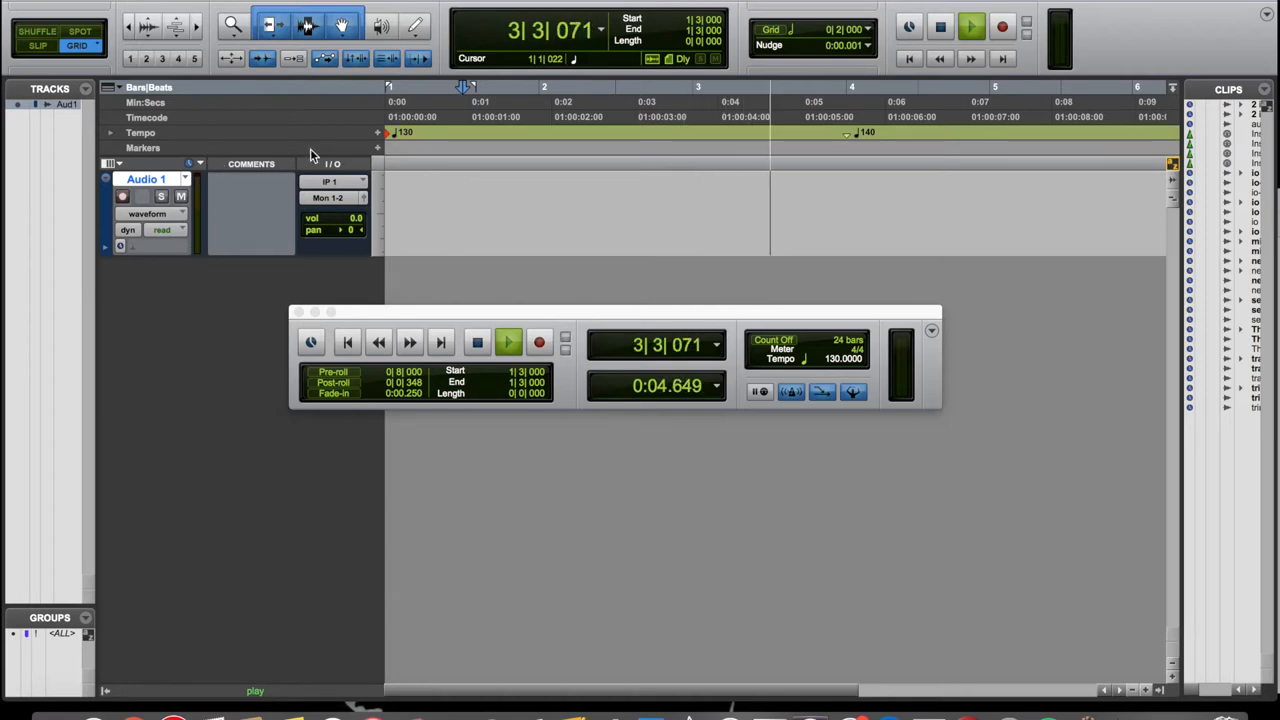
# Drop a new memory location named 'here' at the current play position.
pyautogui.click(380, 150)
pyautogui.write('h')
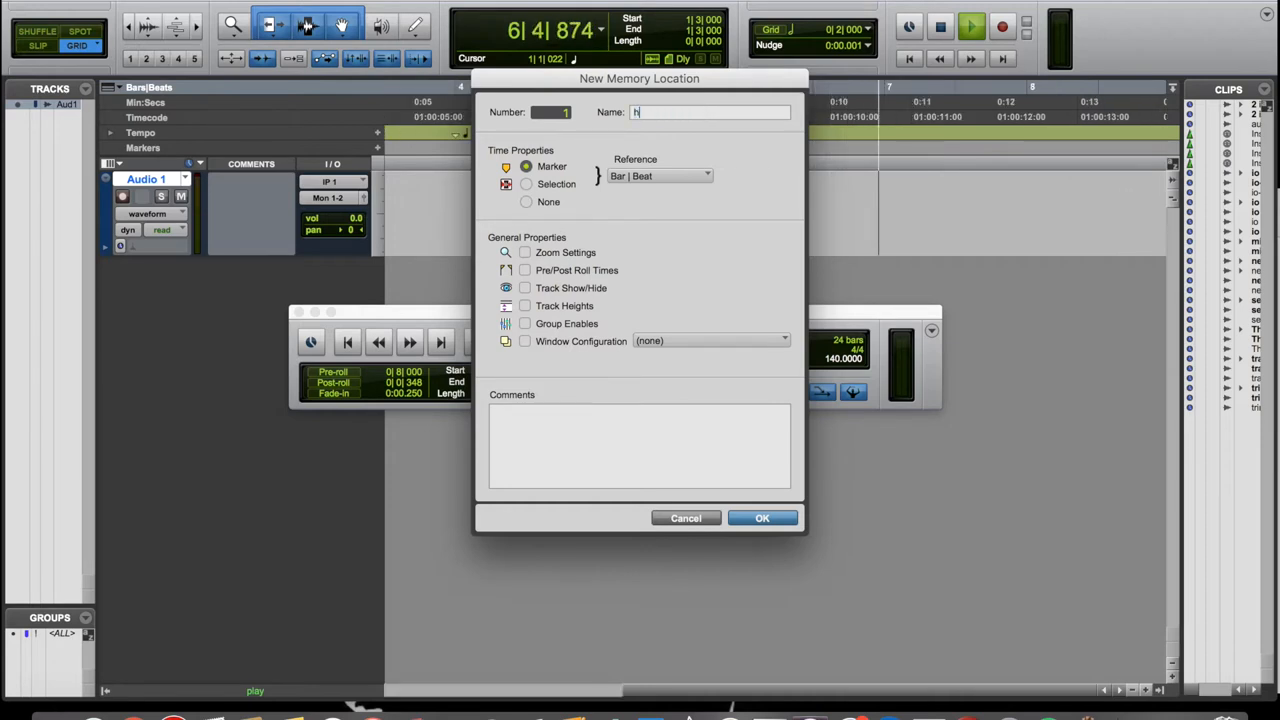
pyautogui.write('ere')
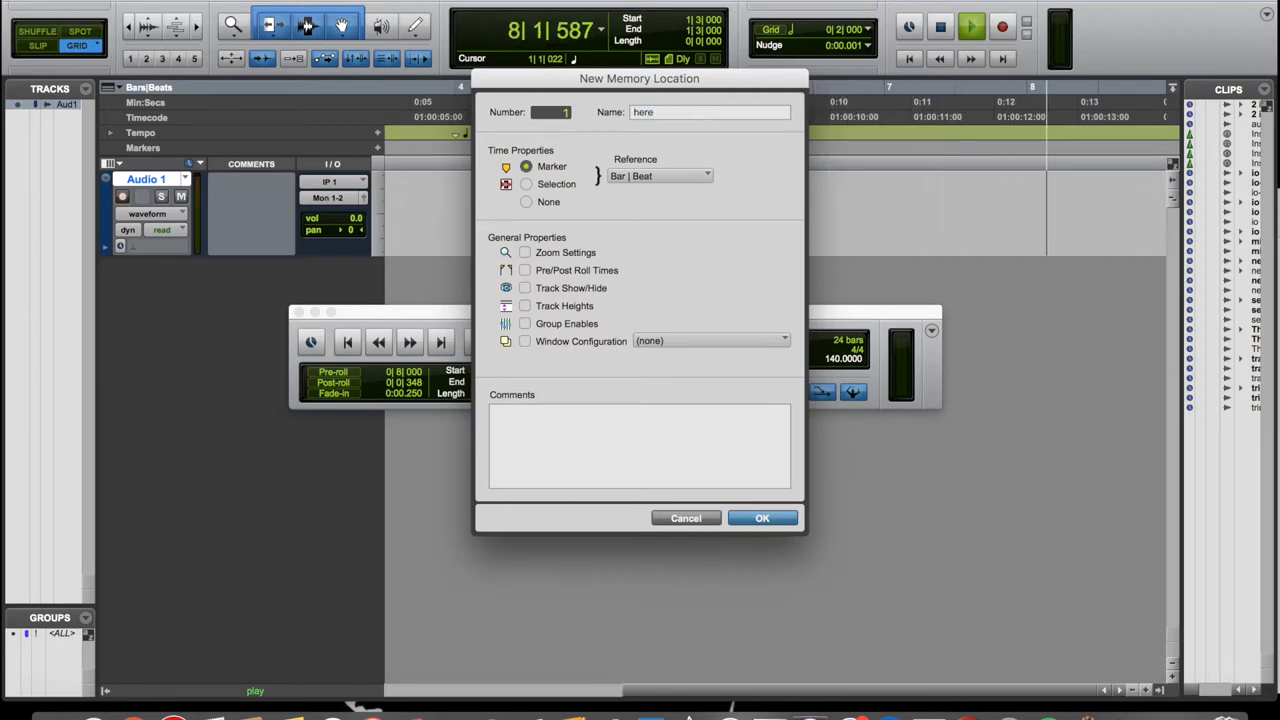
pyautogui.click(762, 518)
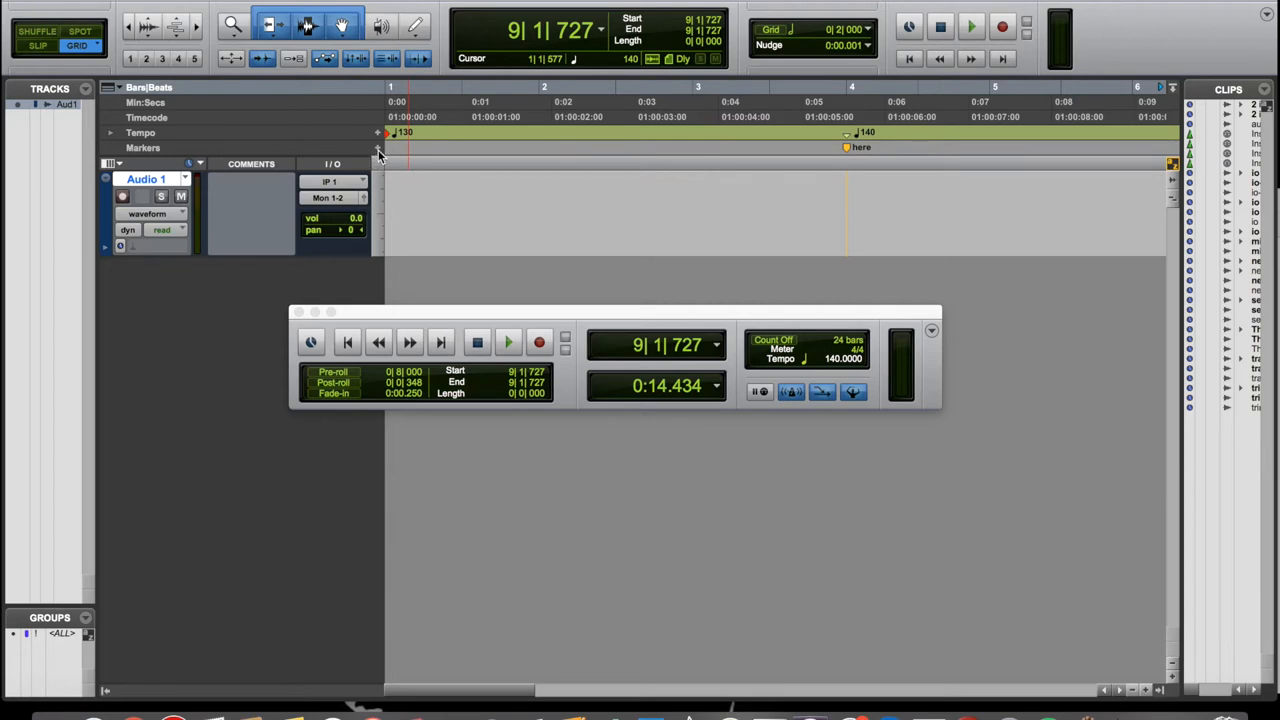
pyautogui.moveTo(378, 152)
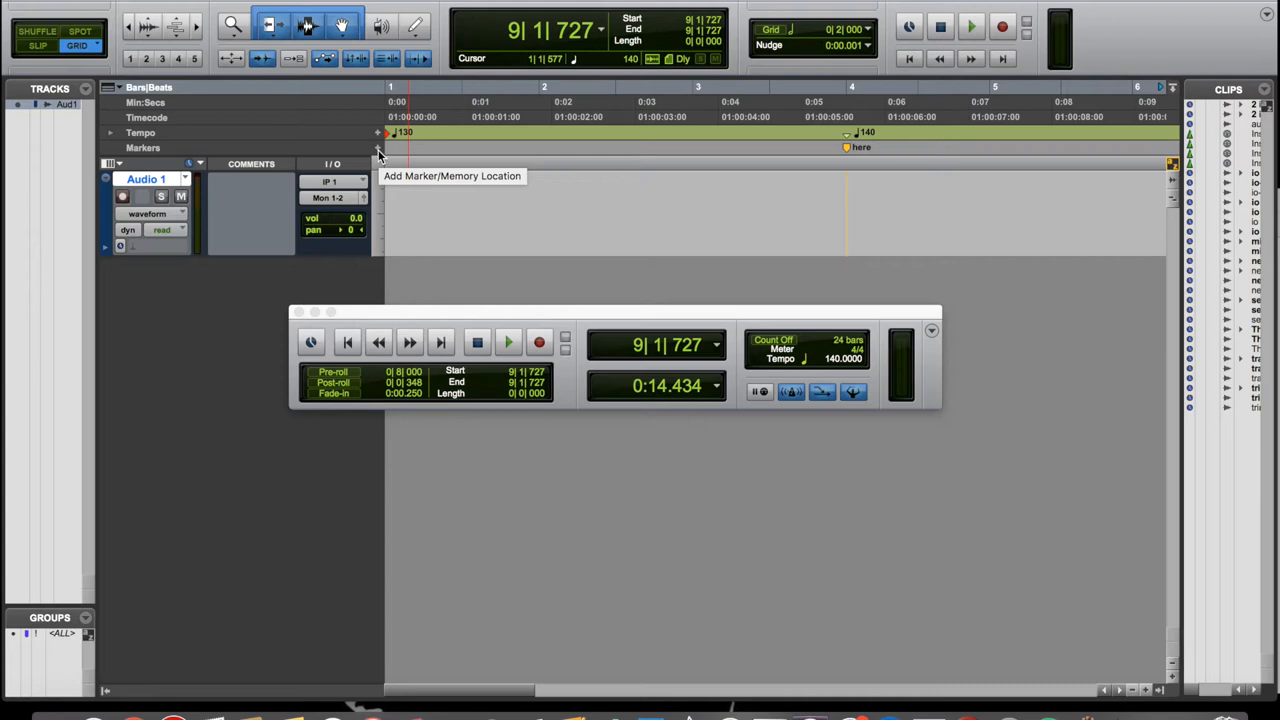
pyautogui.moveTo(378, 156)
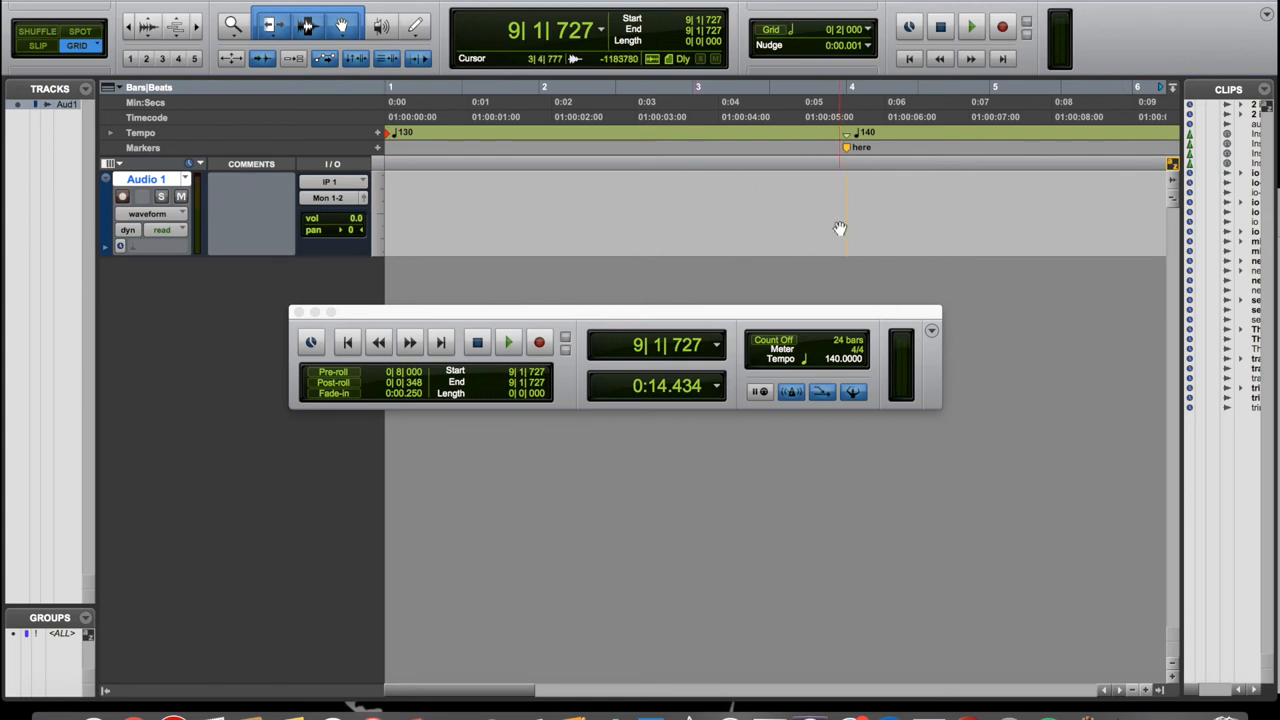
pyautogui.click(390, 140)
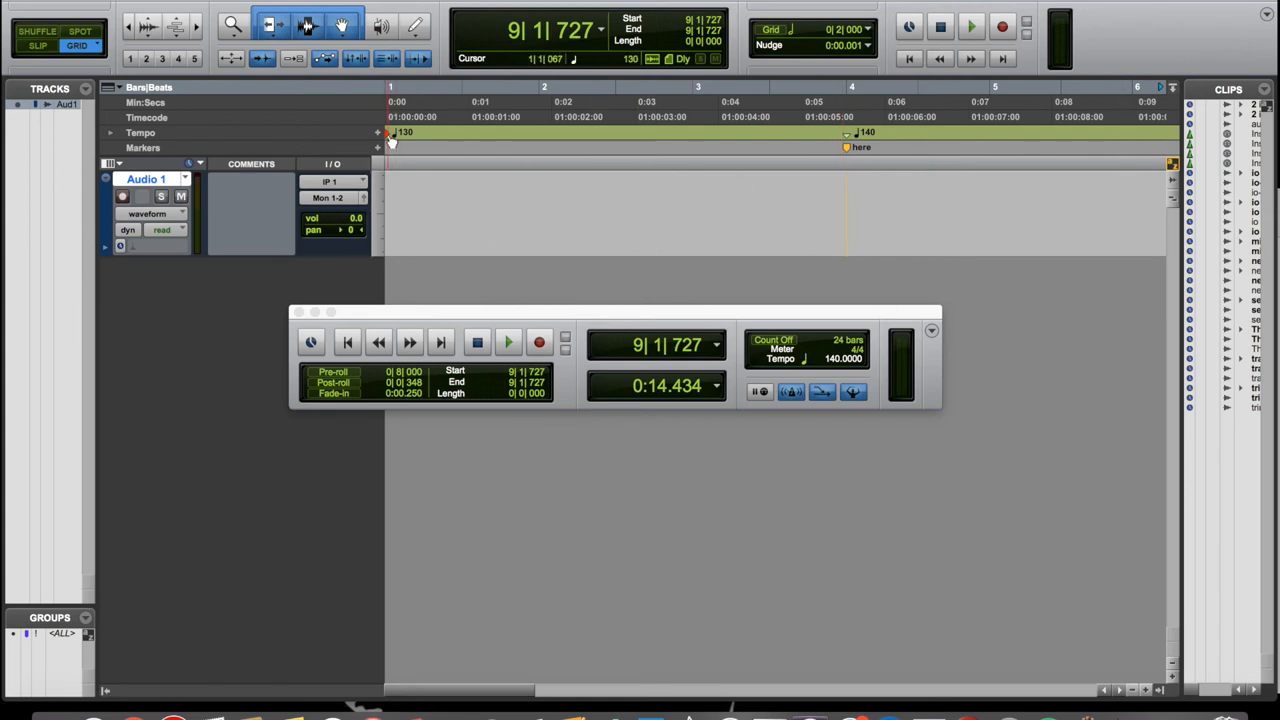
pyautogui.click(844, 132)
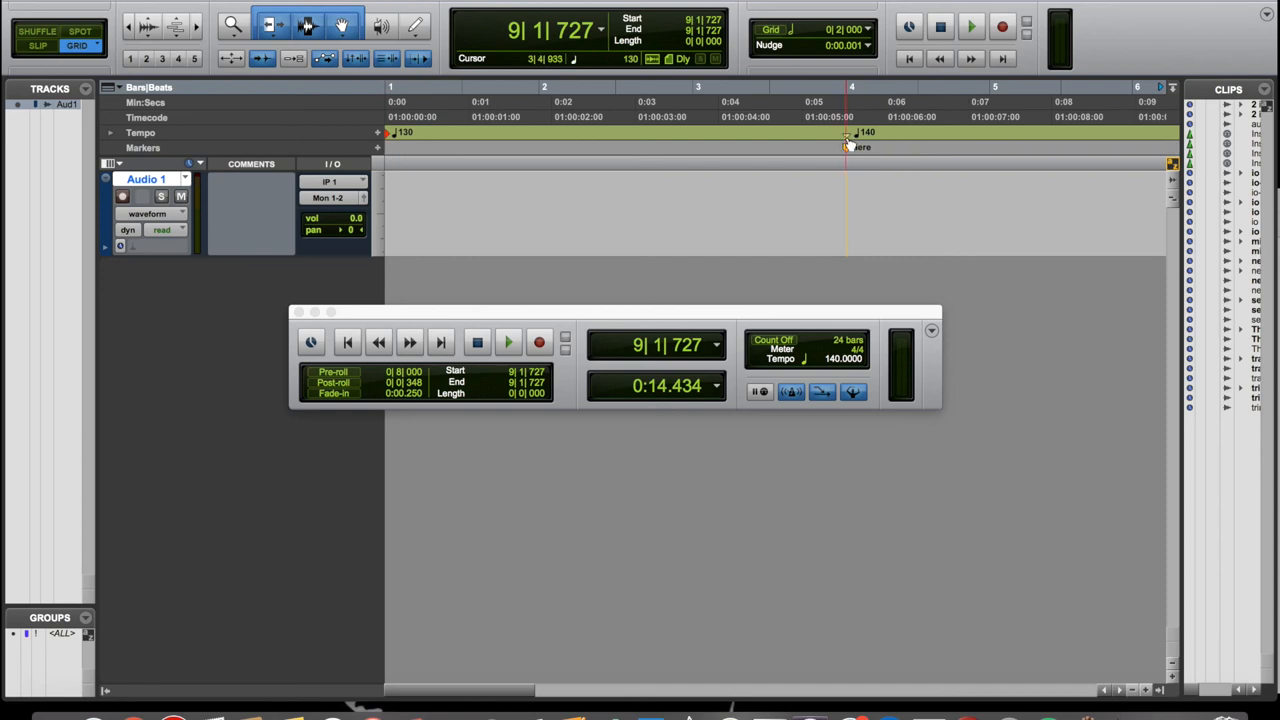